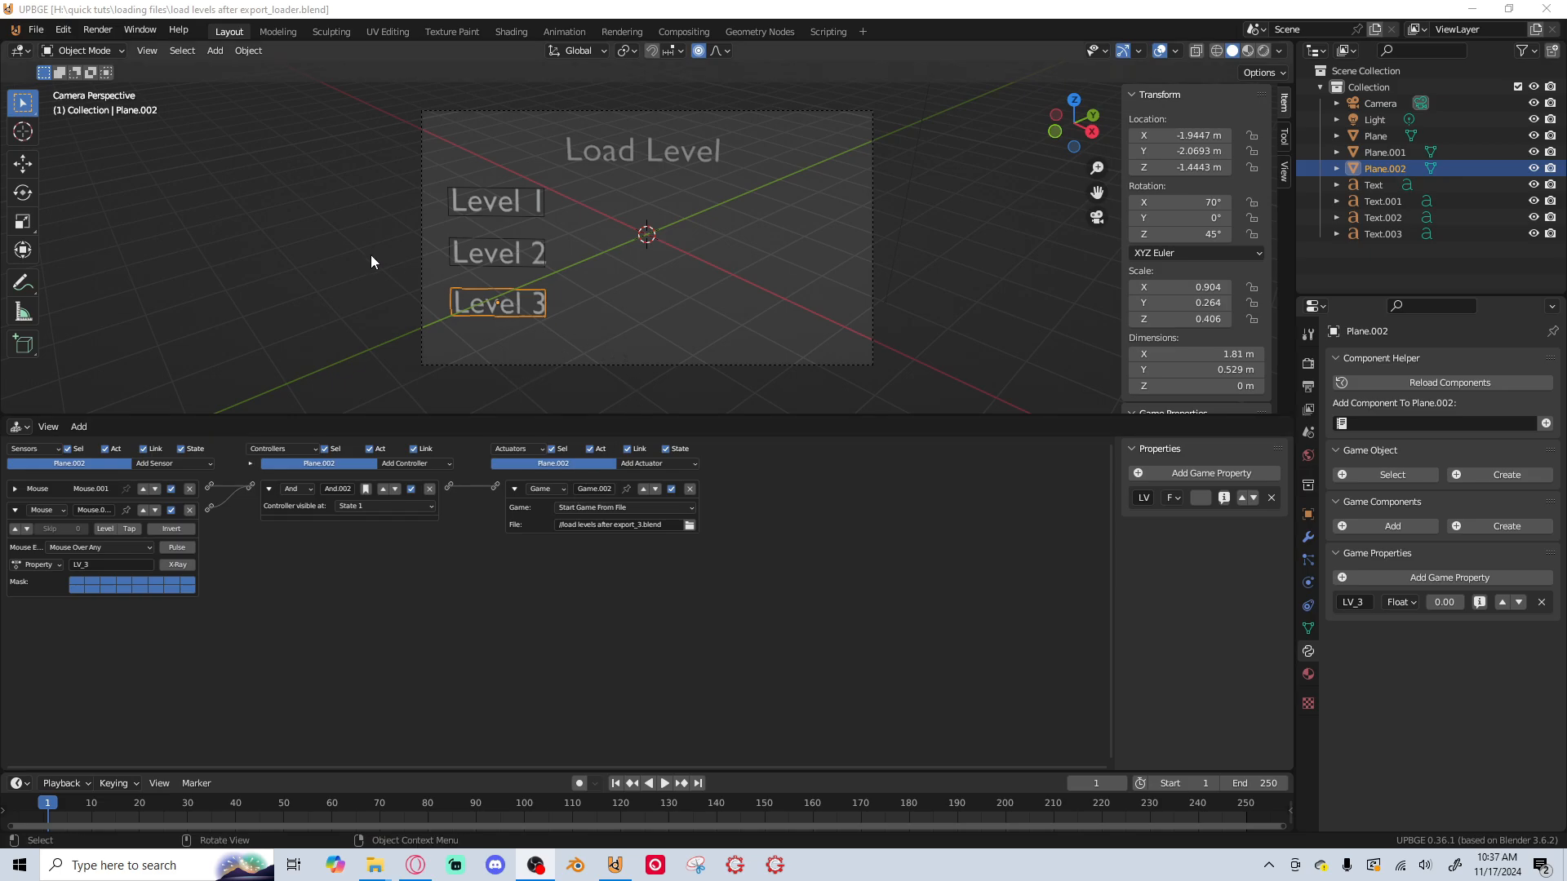
mouse_move(257, 198)
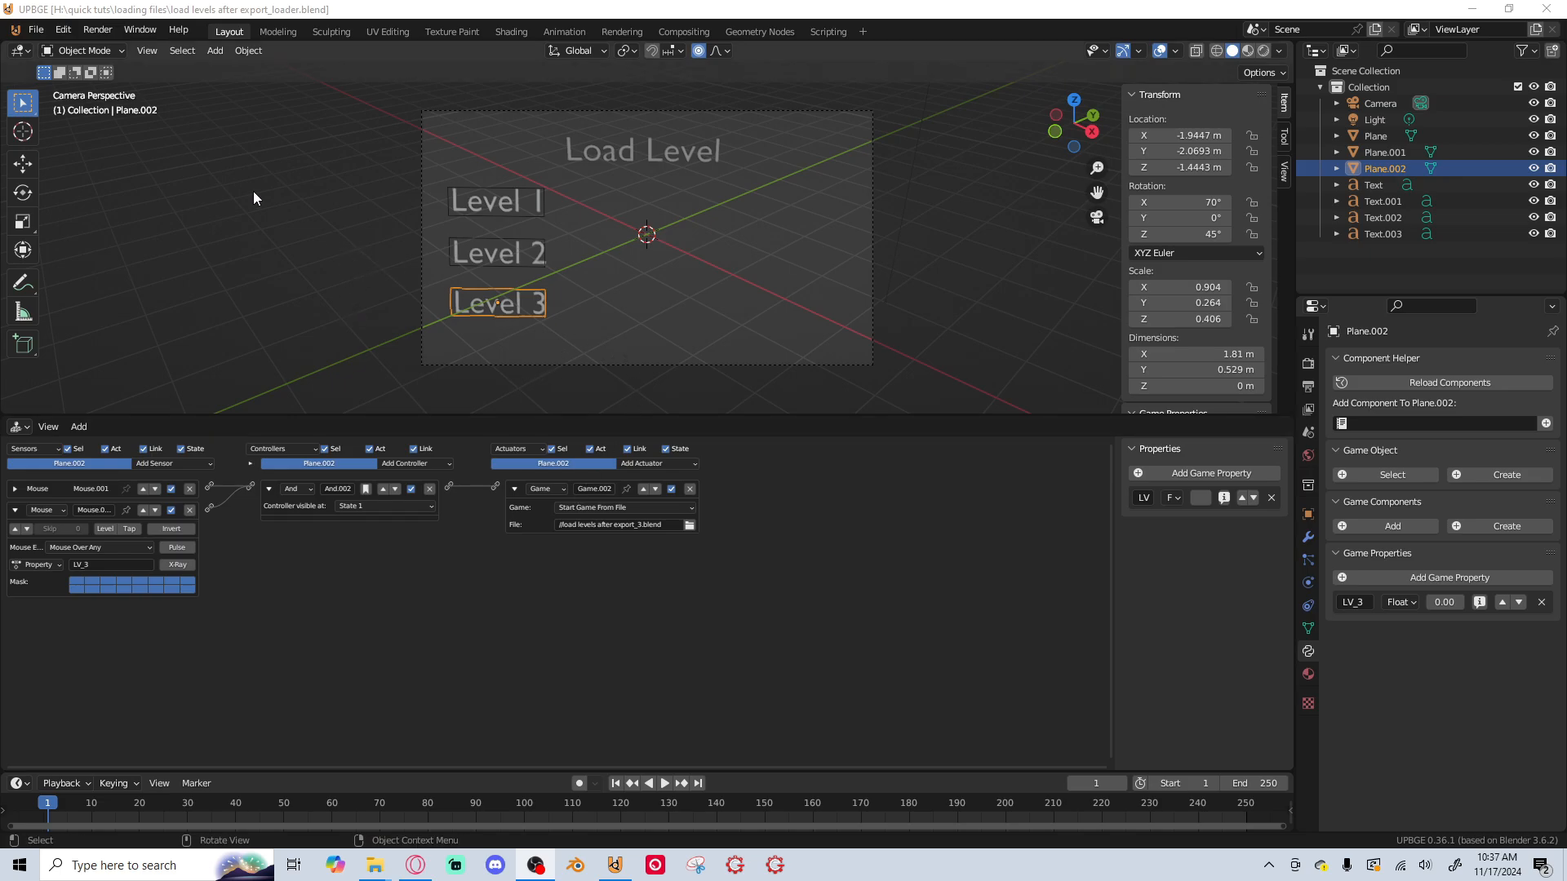
mouse_move(635, 193)
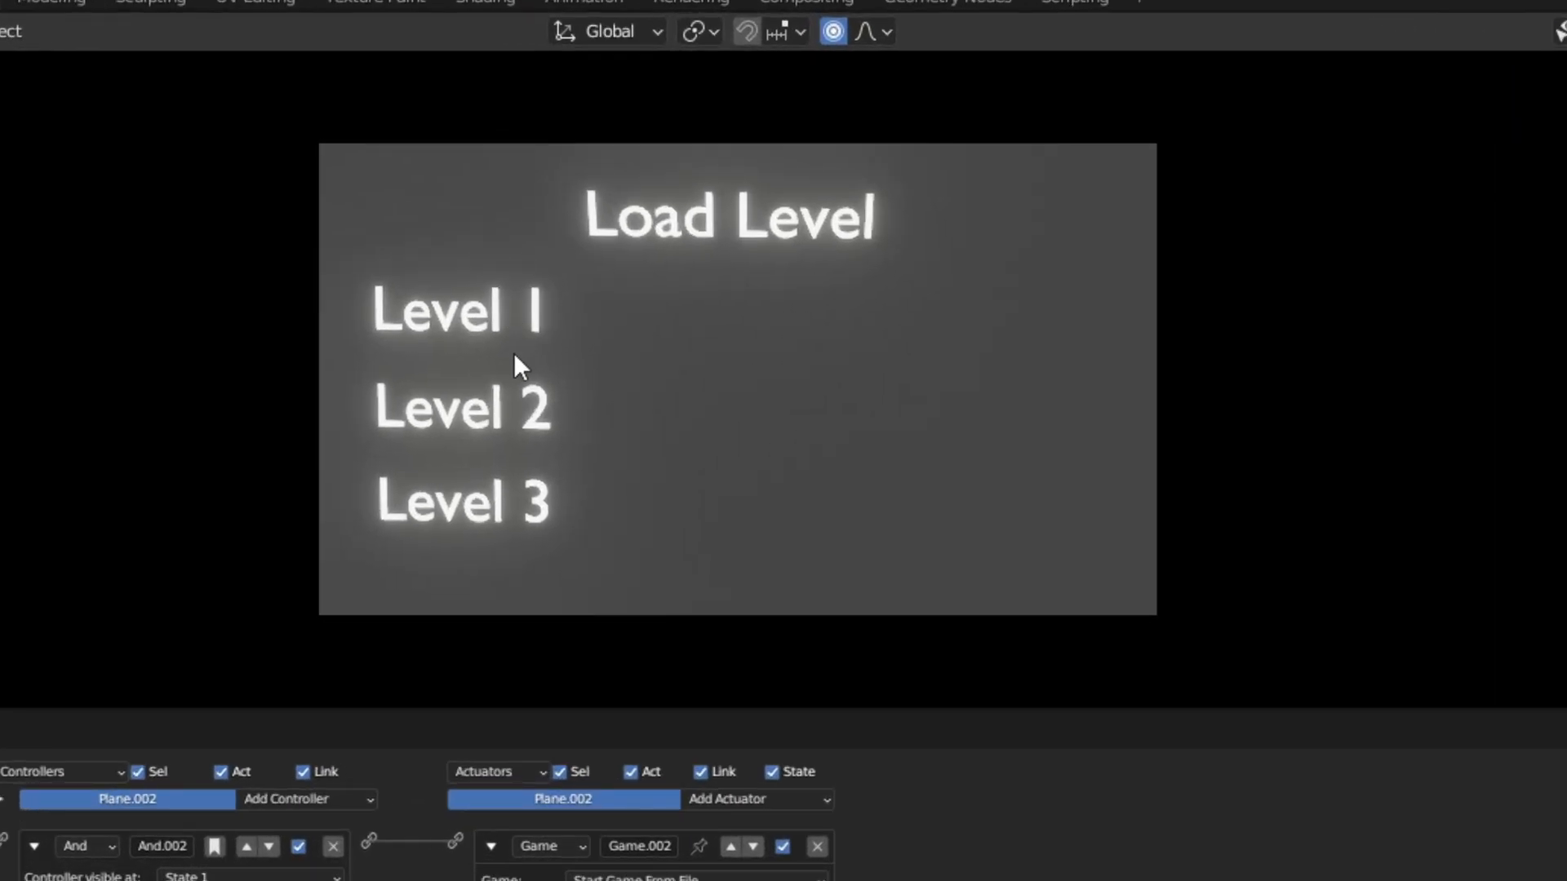
mouse_move(529, 479)
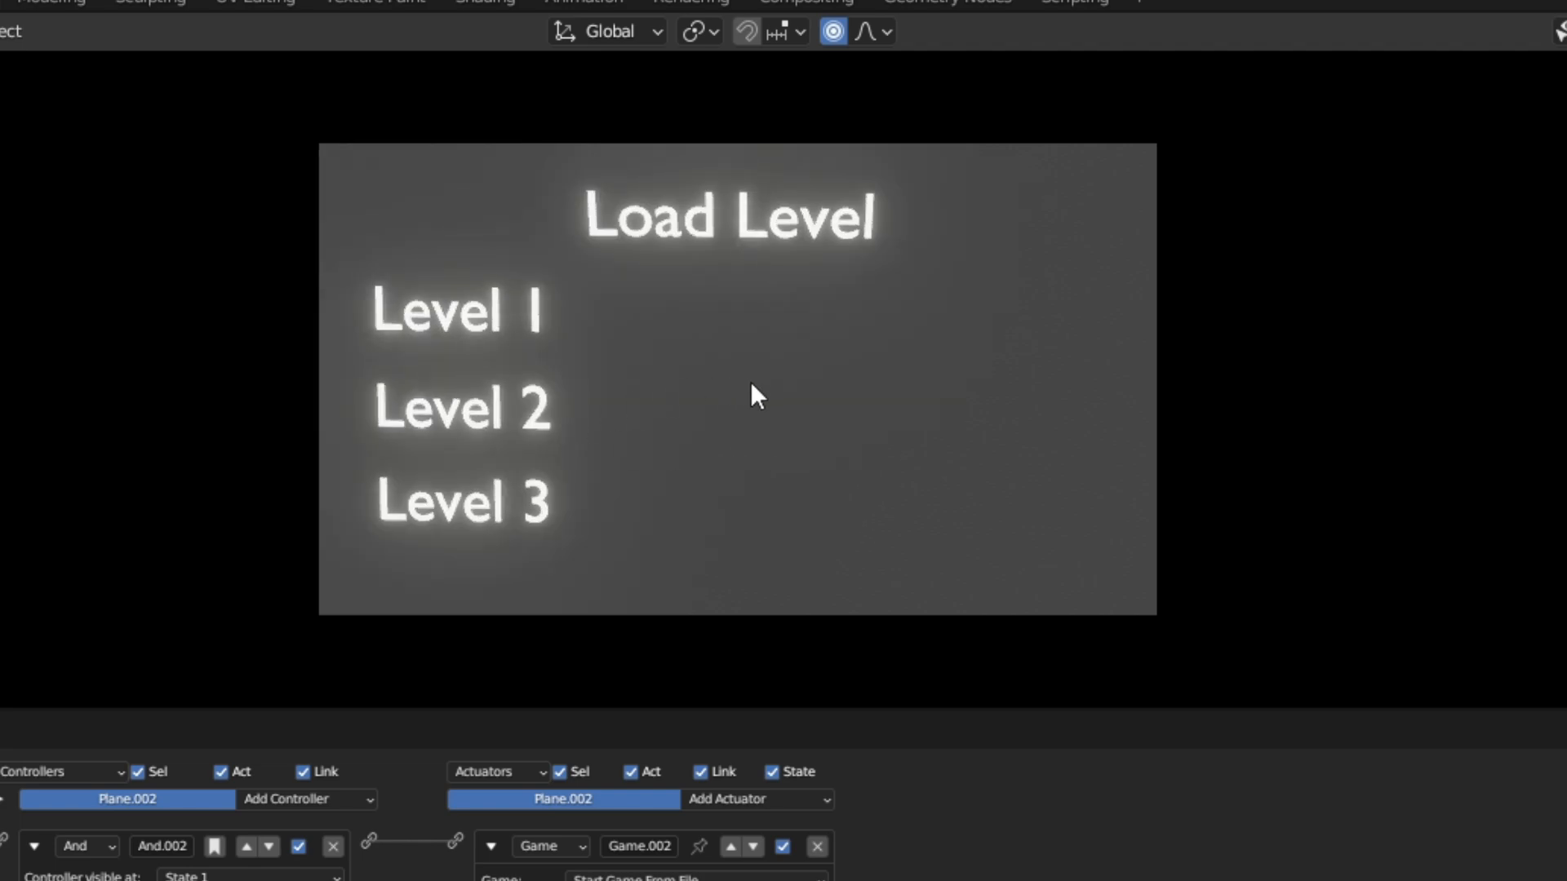
mouse_move(595, 421)
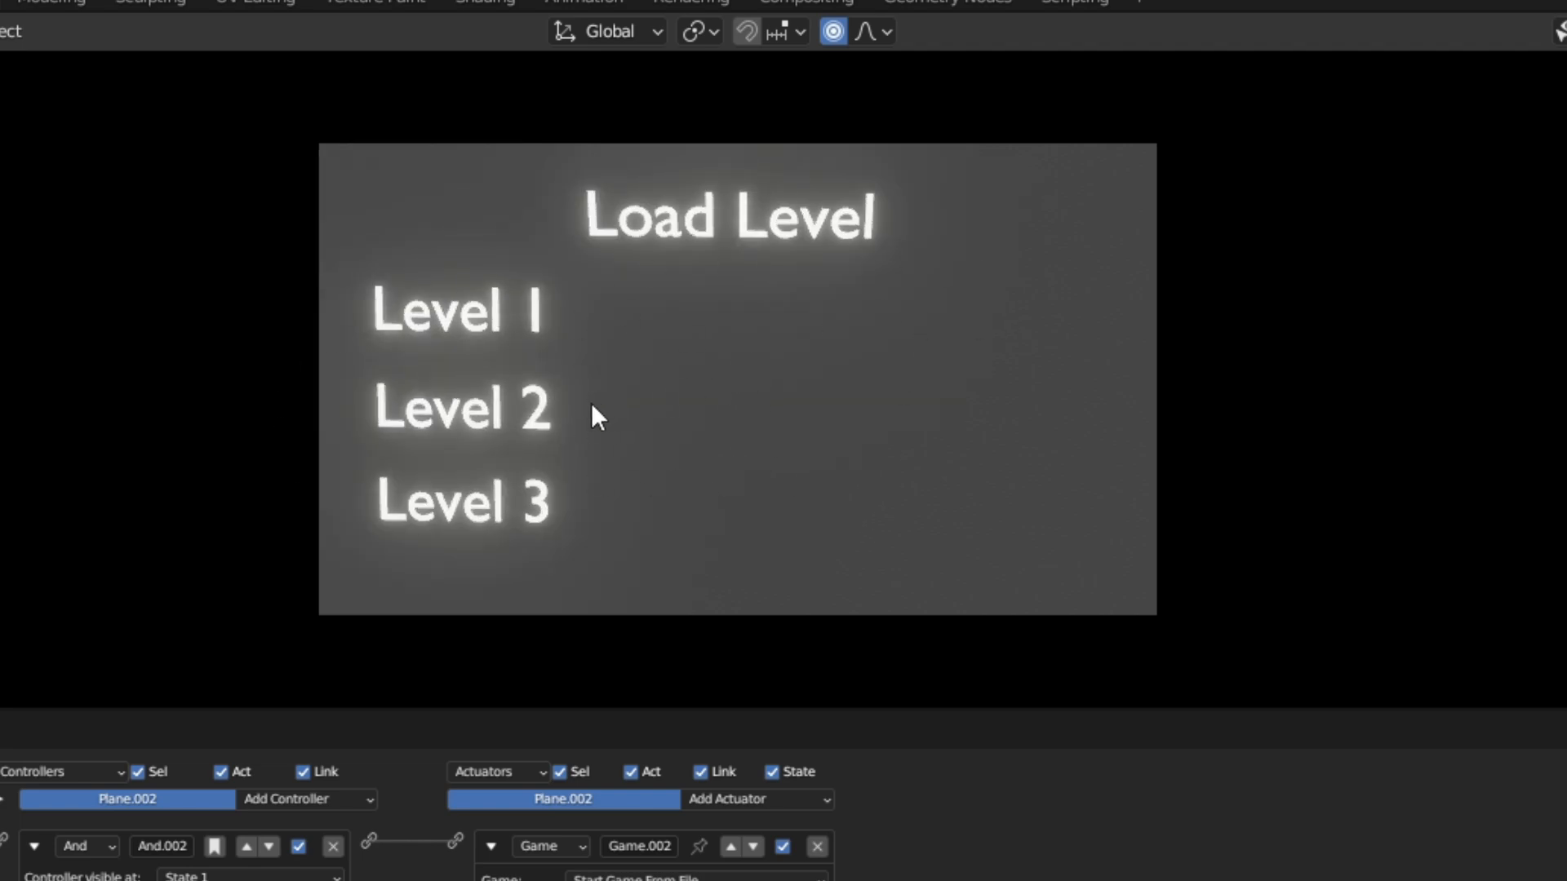
Test loading Level 2 and Level 3 from the running Load Level menu.
left_click(467, 409)
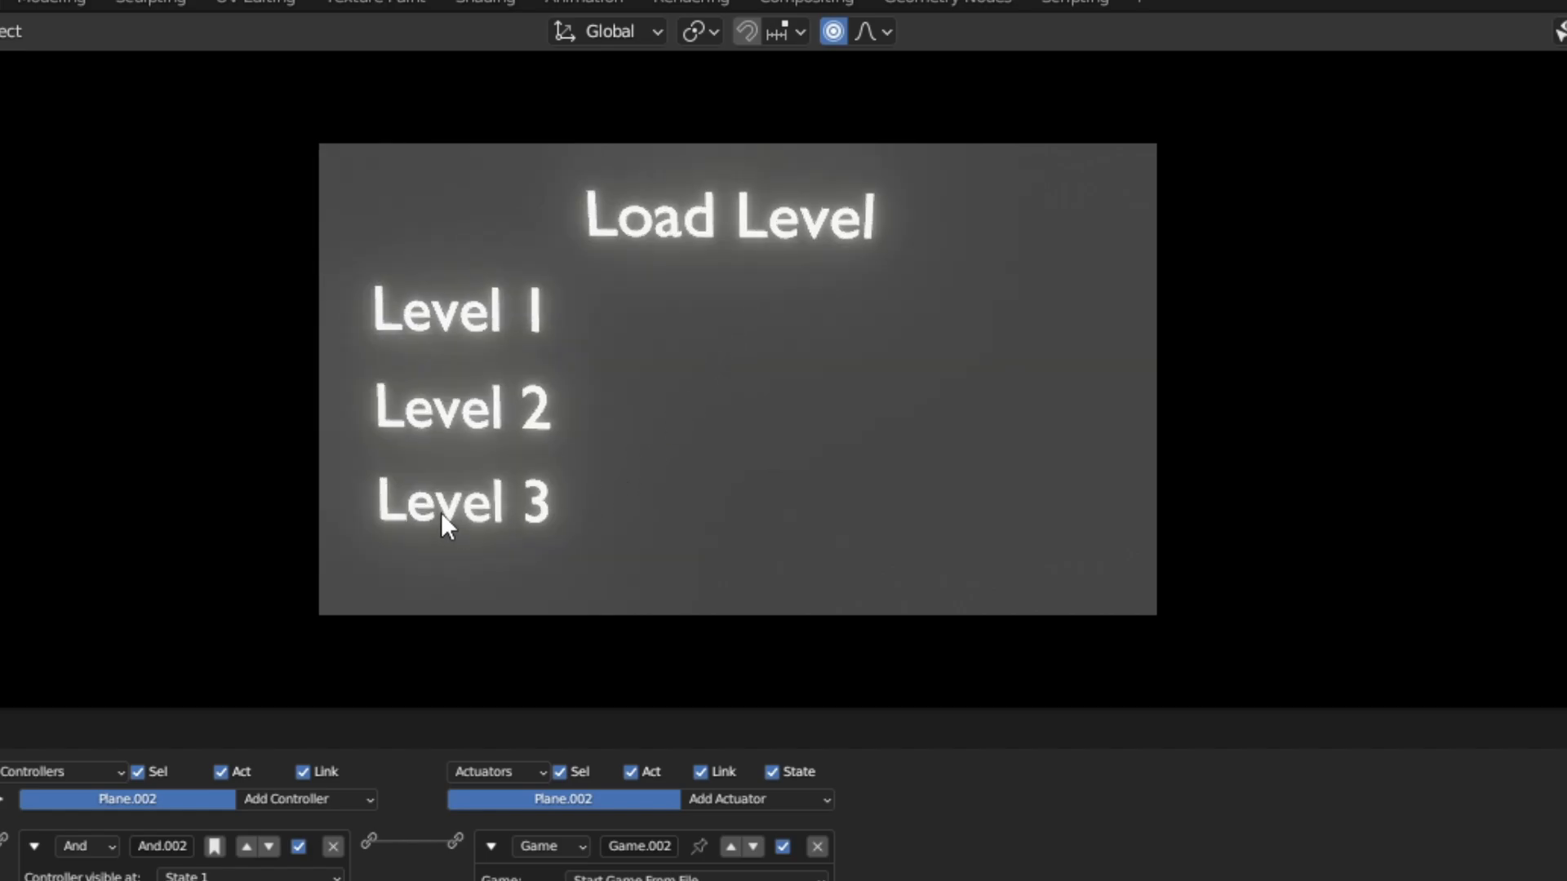
left_click(462, 501)
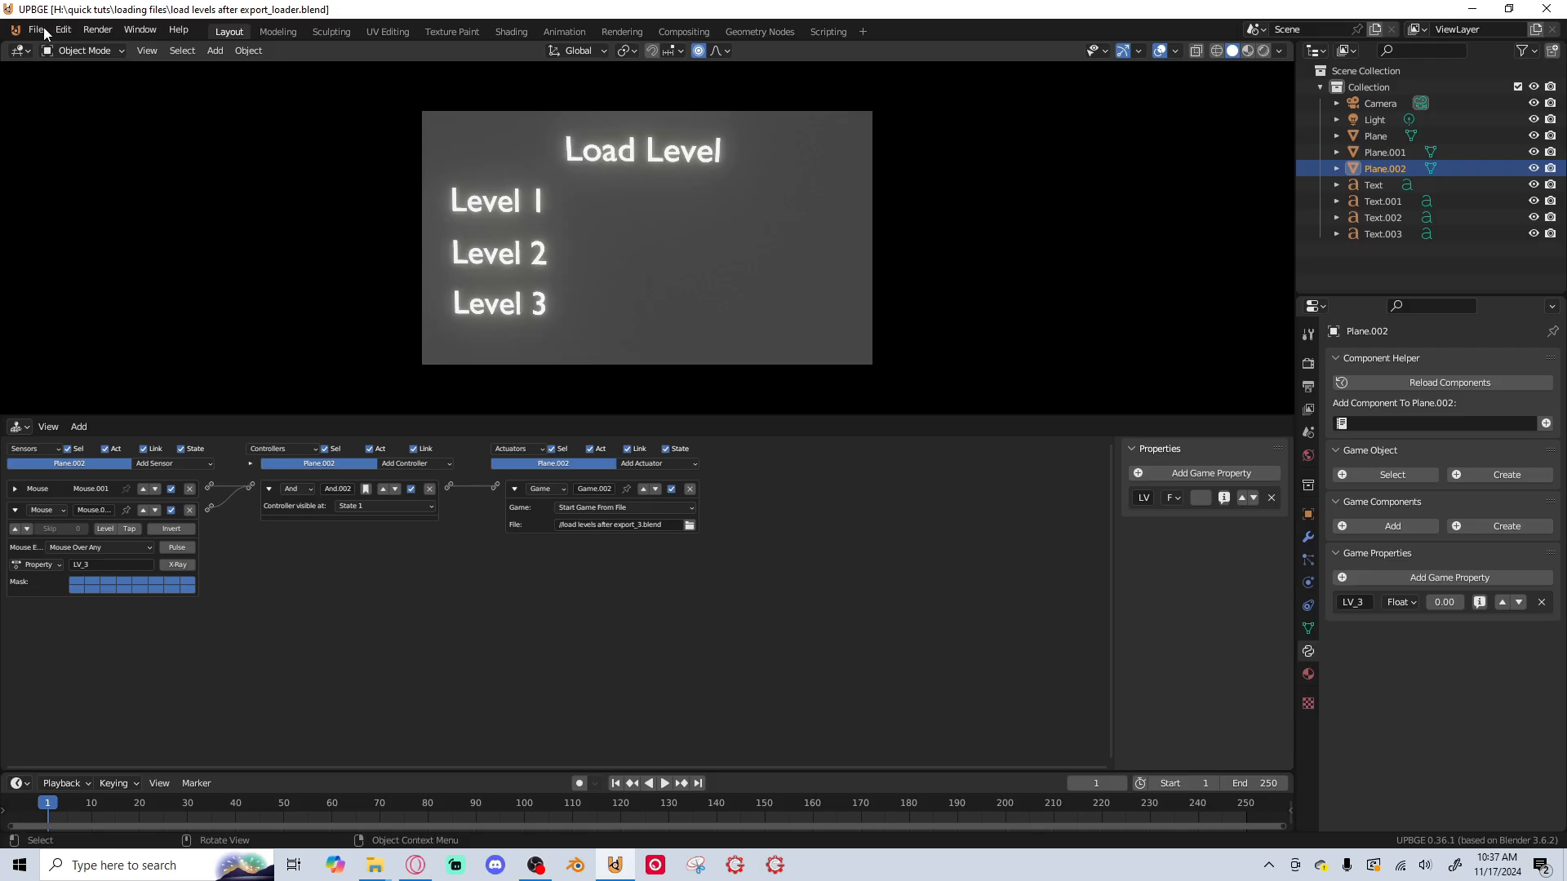
Start Save As Game Engine Runtime export into the Desktop Load_Levels folder.
left_click(37, 28)
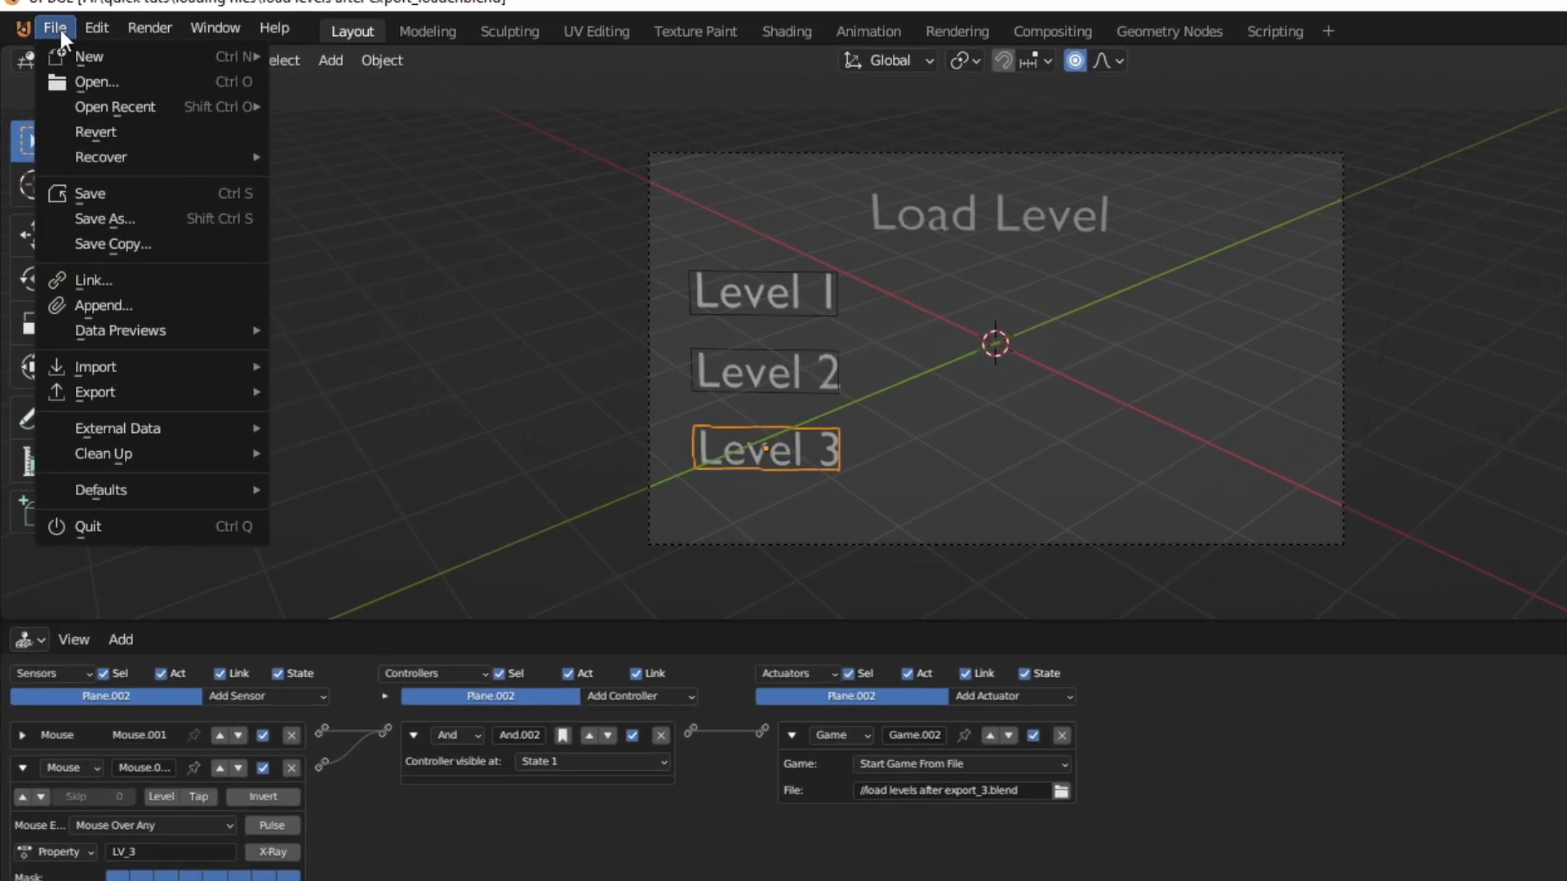
left_click(95, 392)
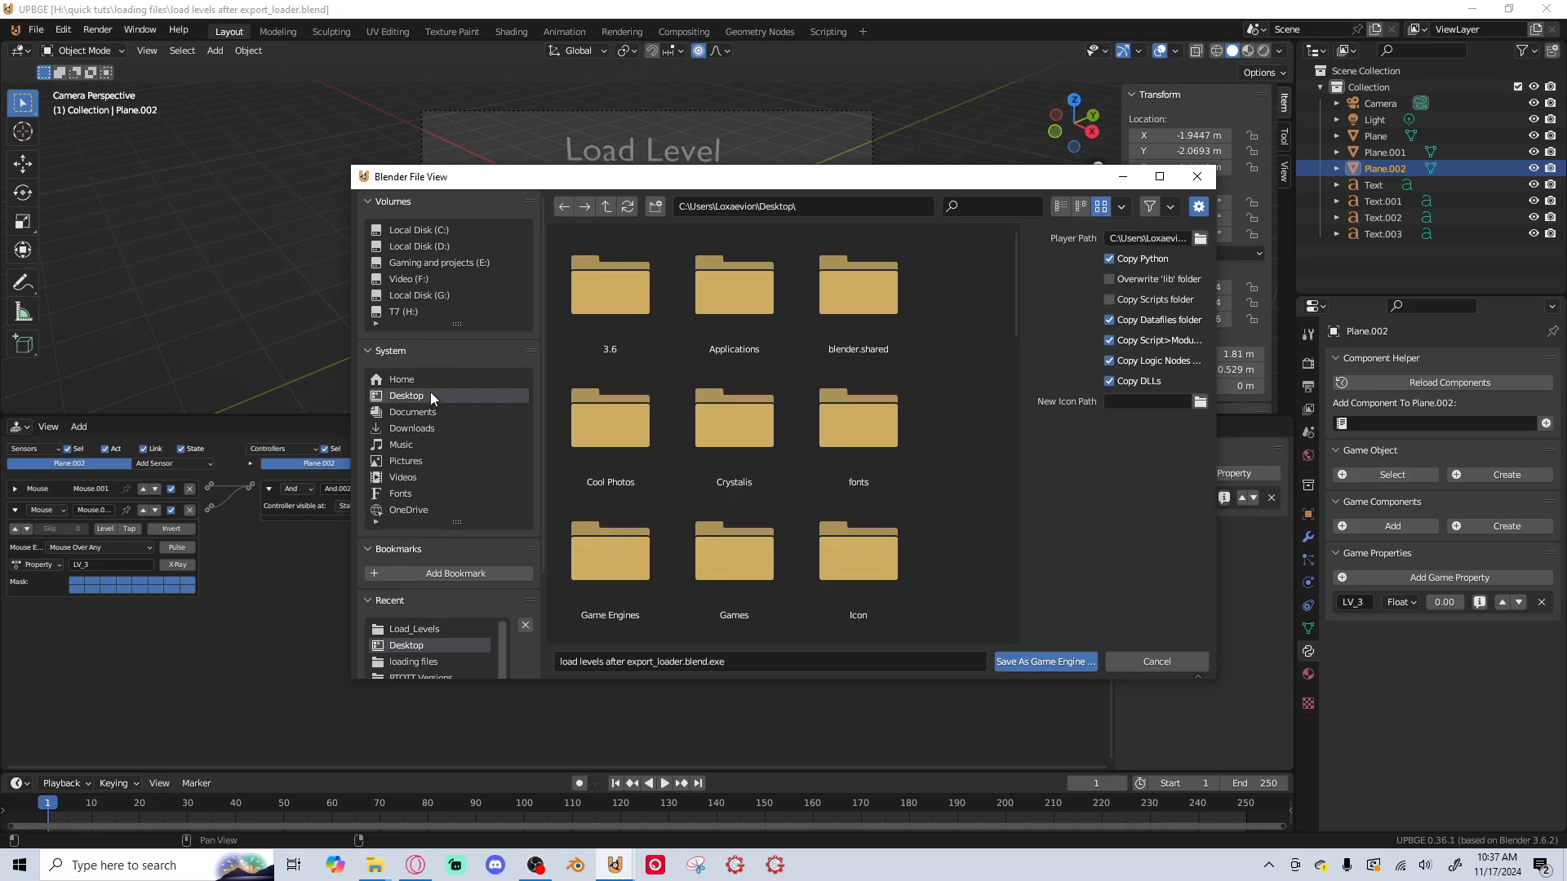
scroll("down", 3)
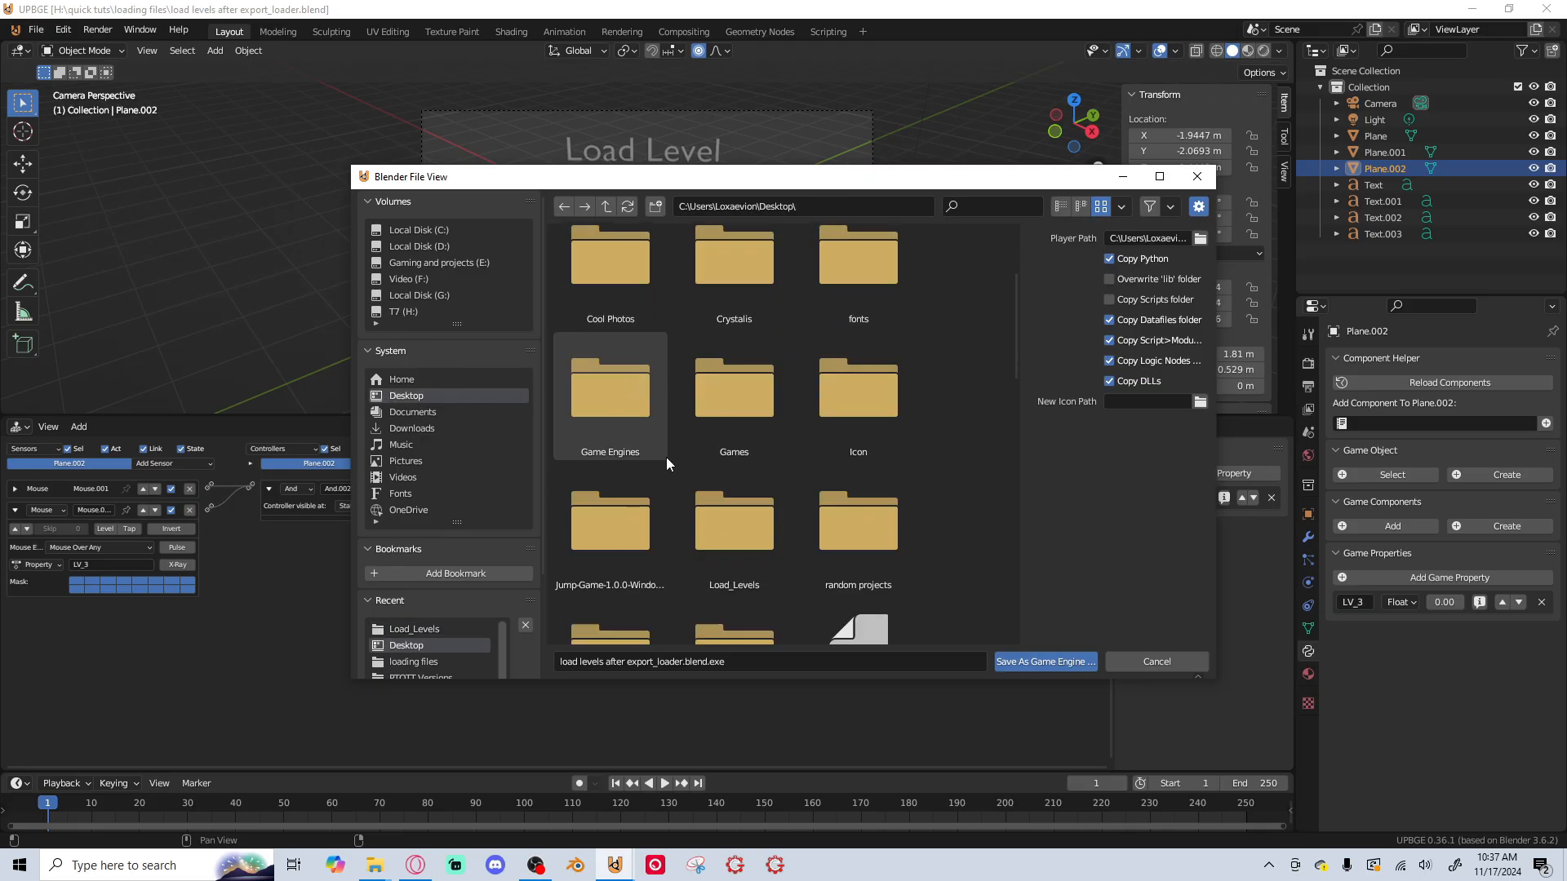
double_click(734, 521)
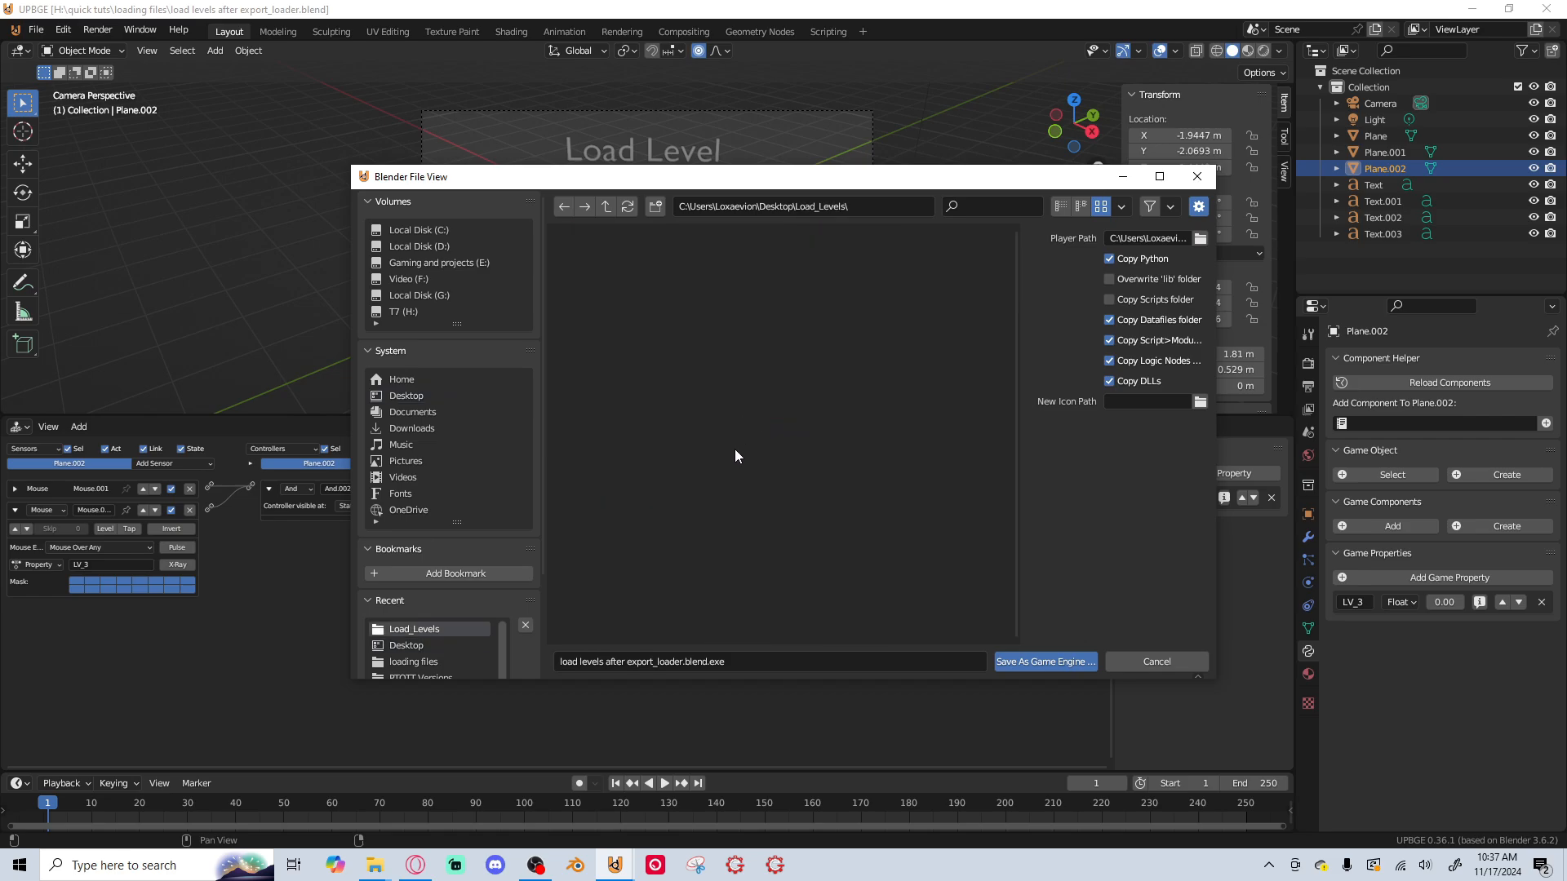
mouse_move(974, 506)
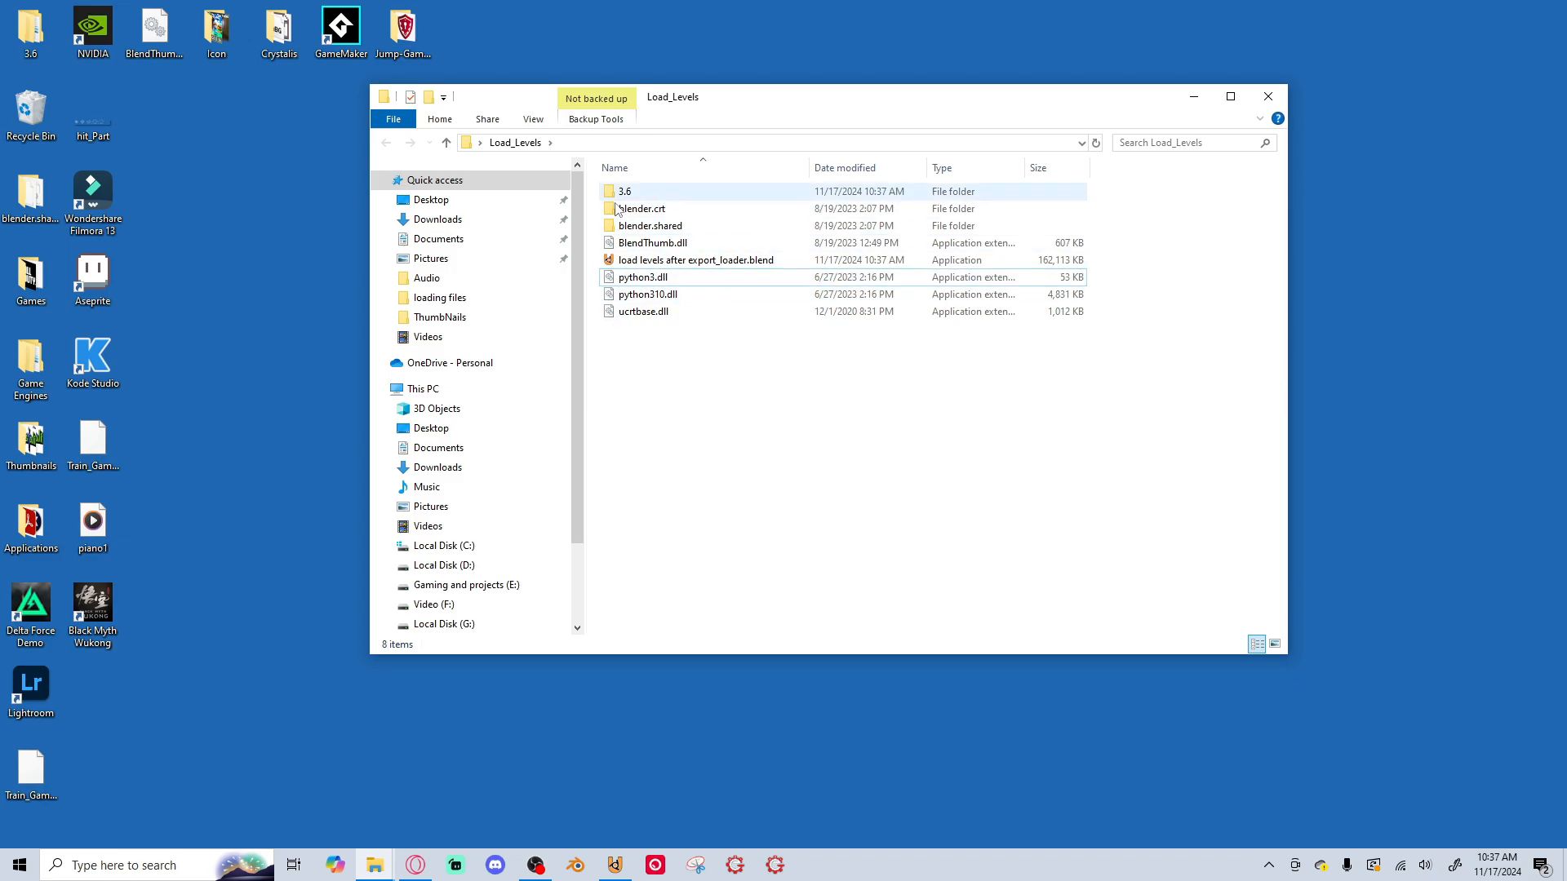
Launch the exported loader executable and try loading Level 1.
double_click(696, 259)
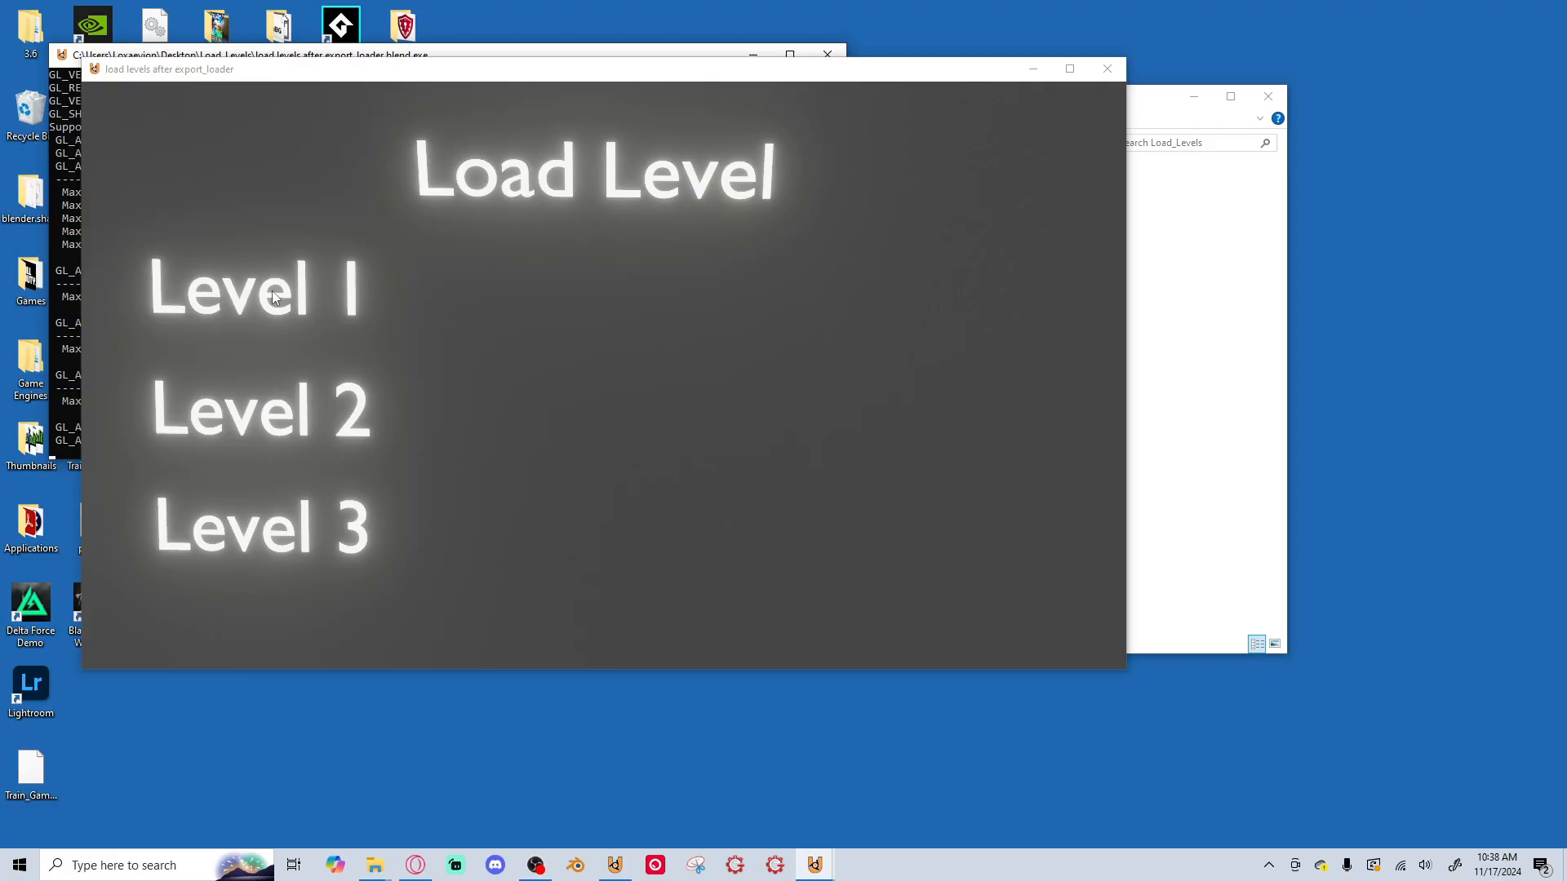
left_click(1107, 69)
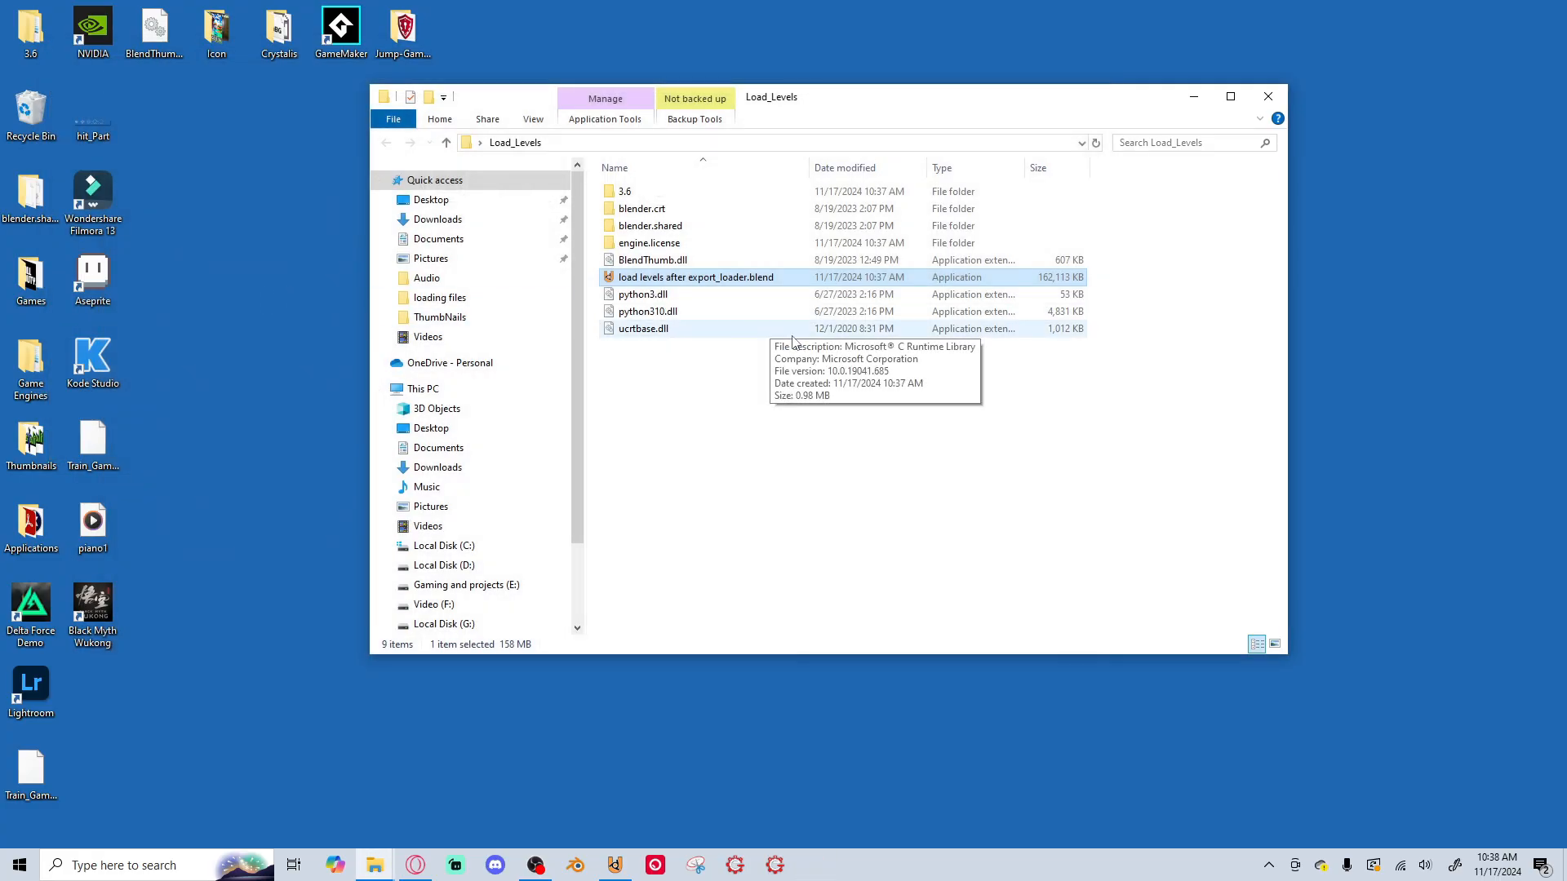
mouse_move(757, 339)
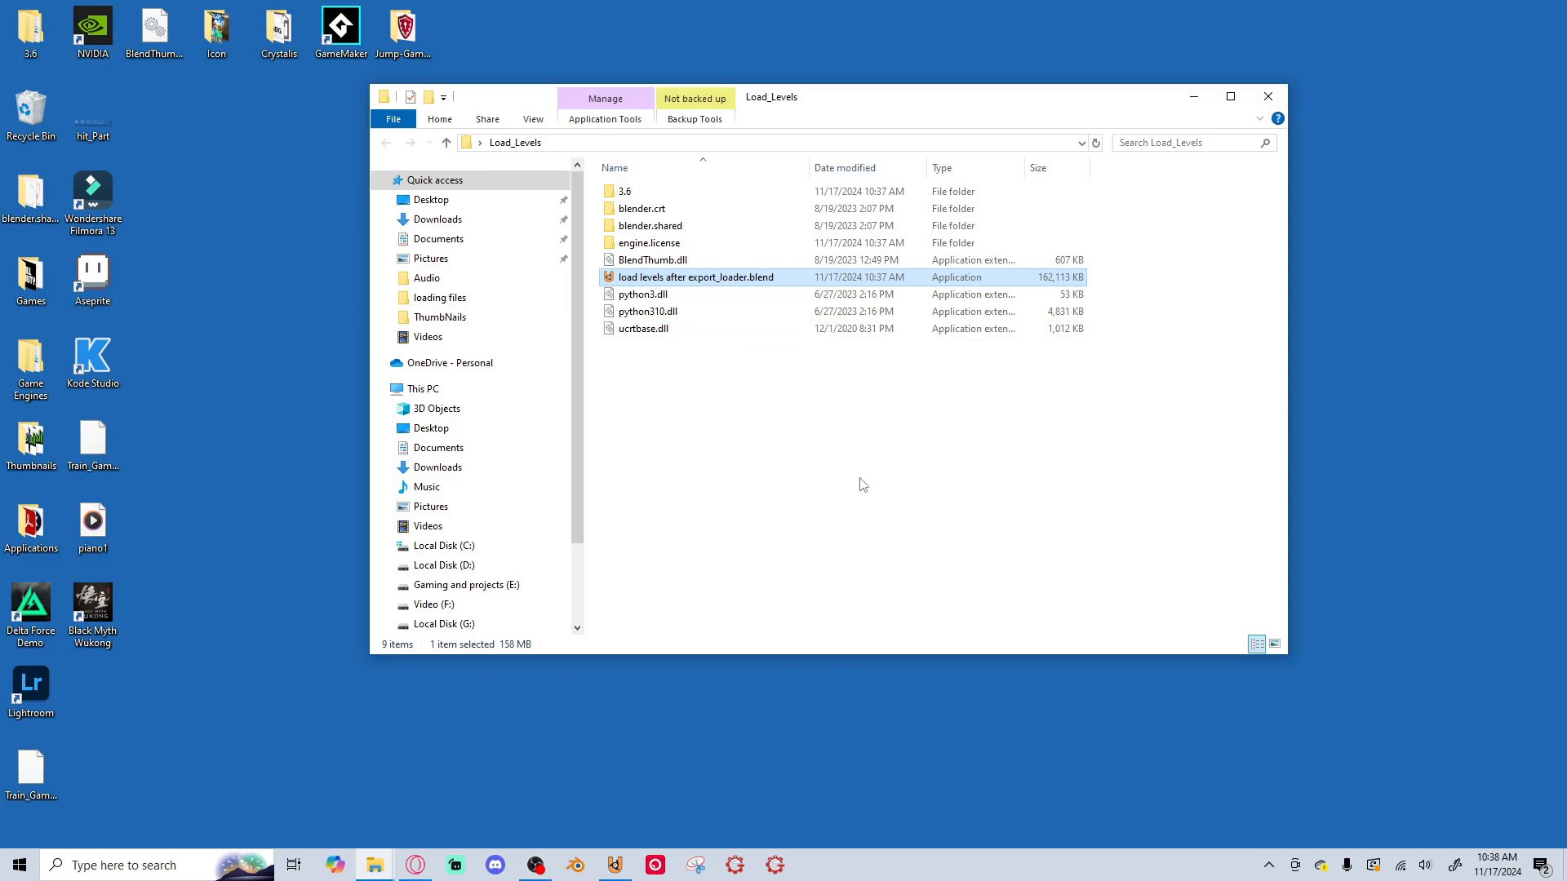
mouse_move(782, 527)
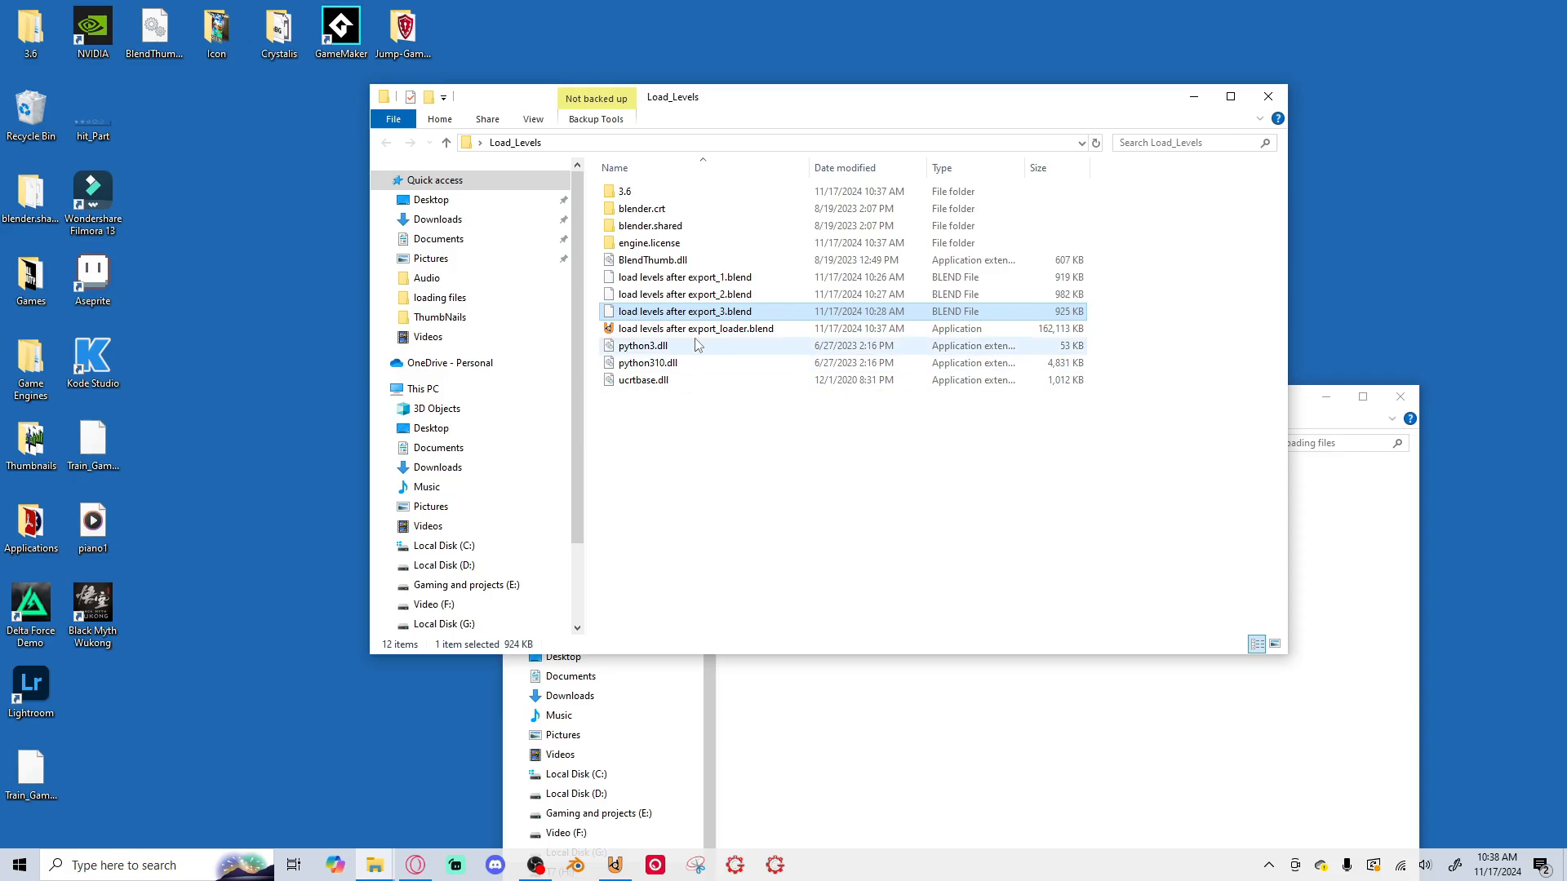
Launch the exported loader application and try loading a level from its menu.
left_click(695, 328)
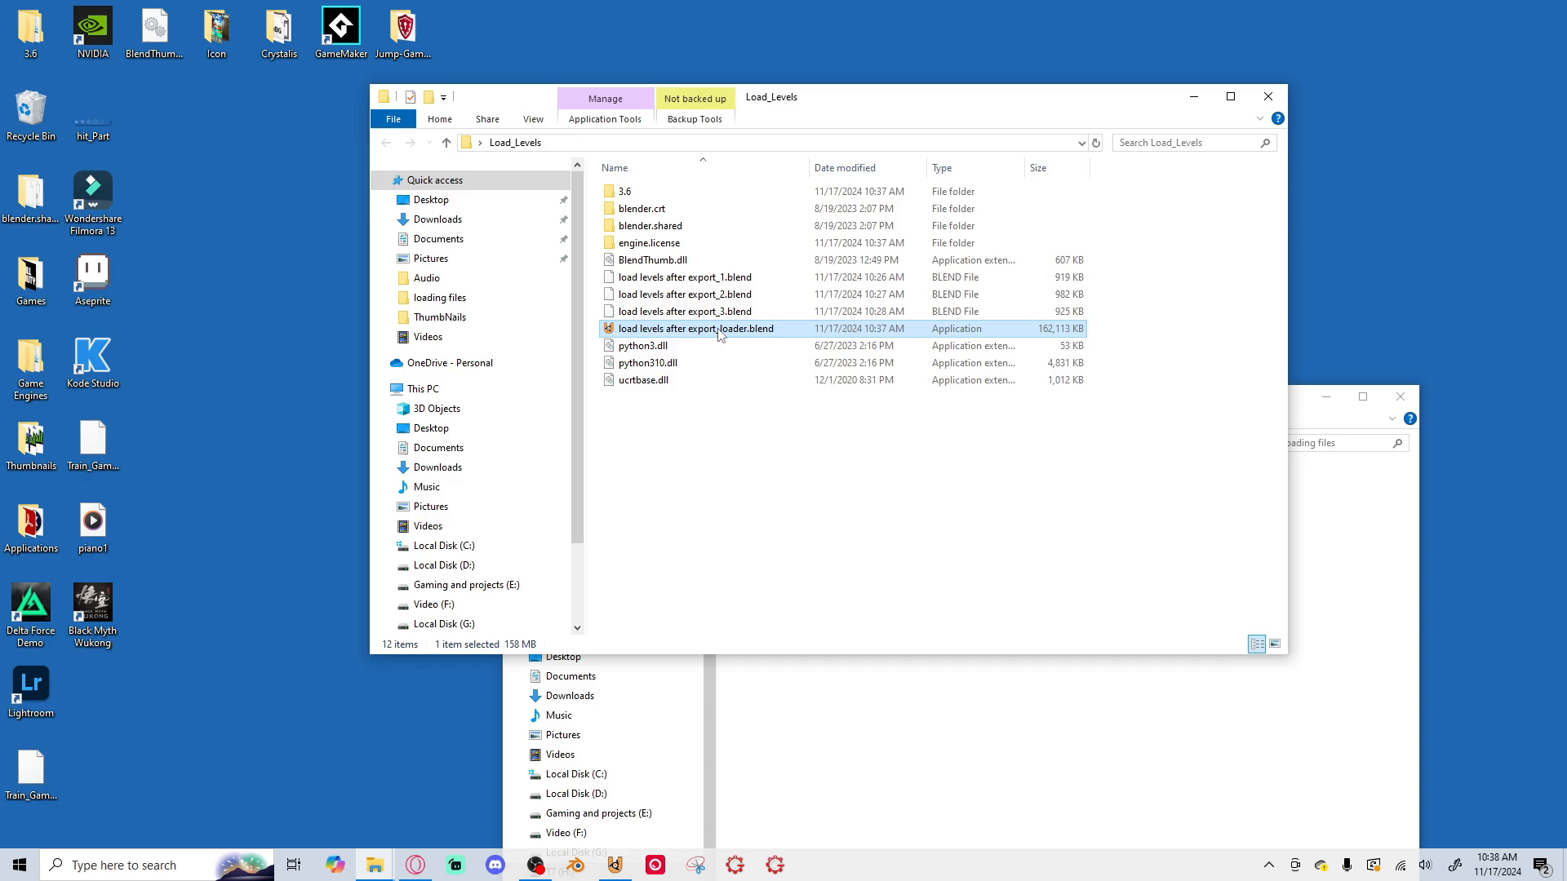
double_click(696, 328)
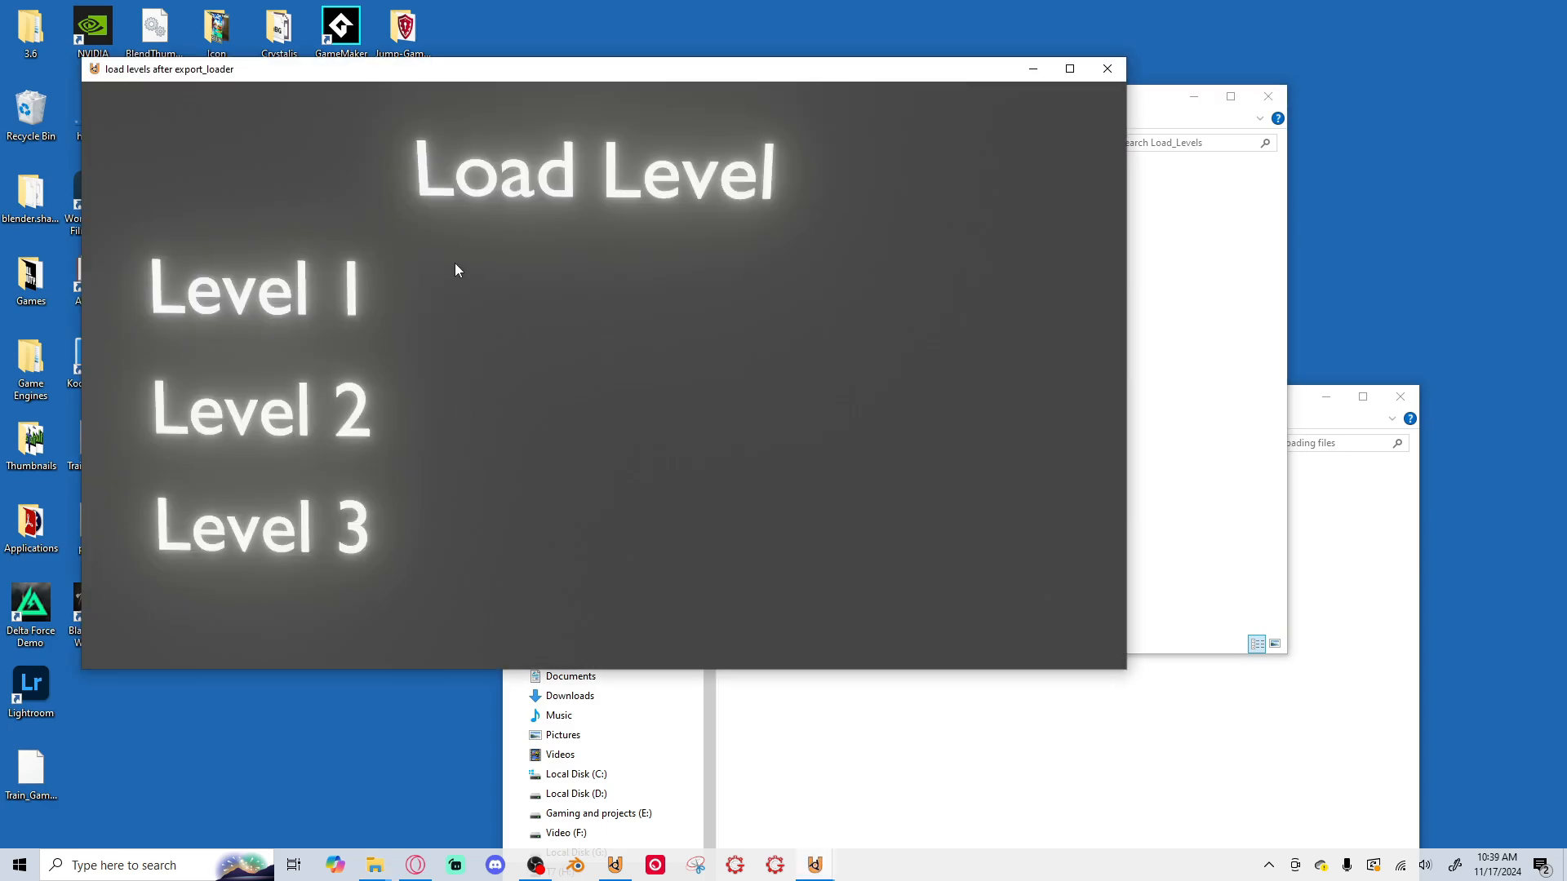
left_click(253, 289)
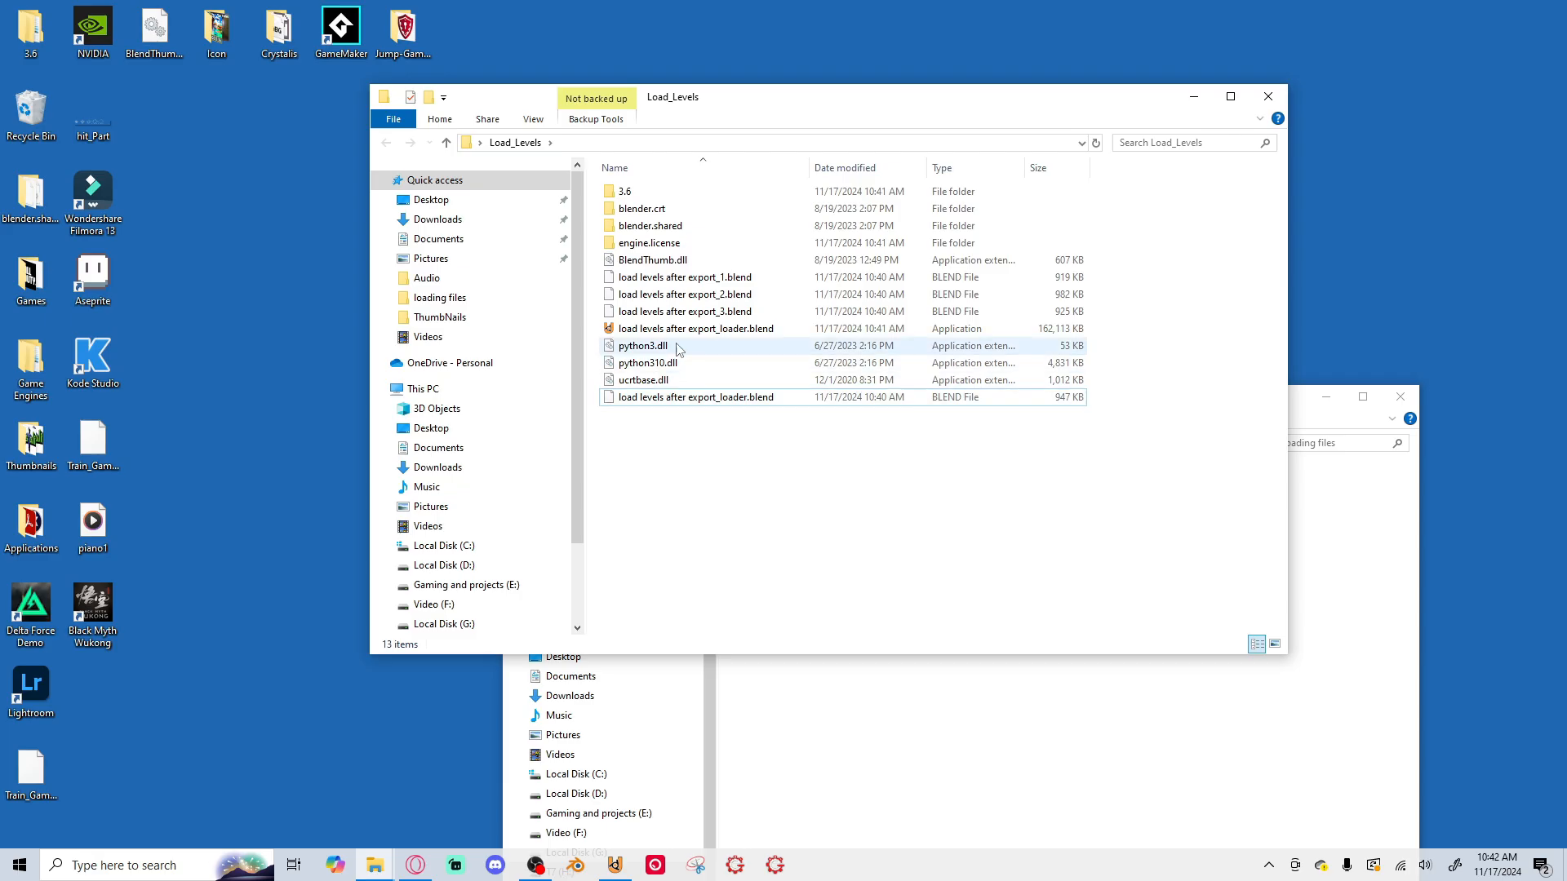
Relaunch the exported loader and test its Level 1 and Level 2 entries.
double_click(695, 328)
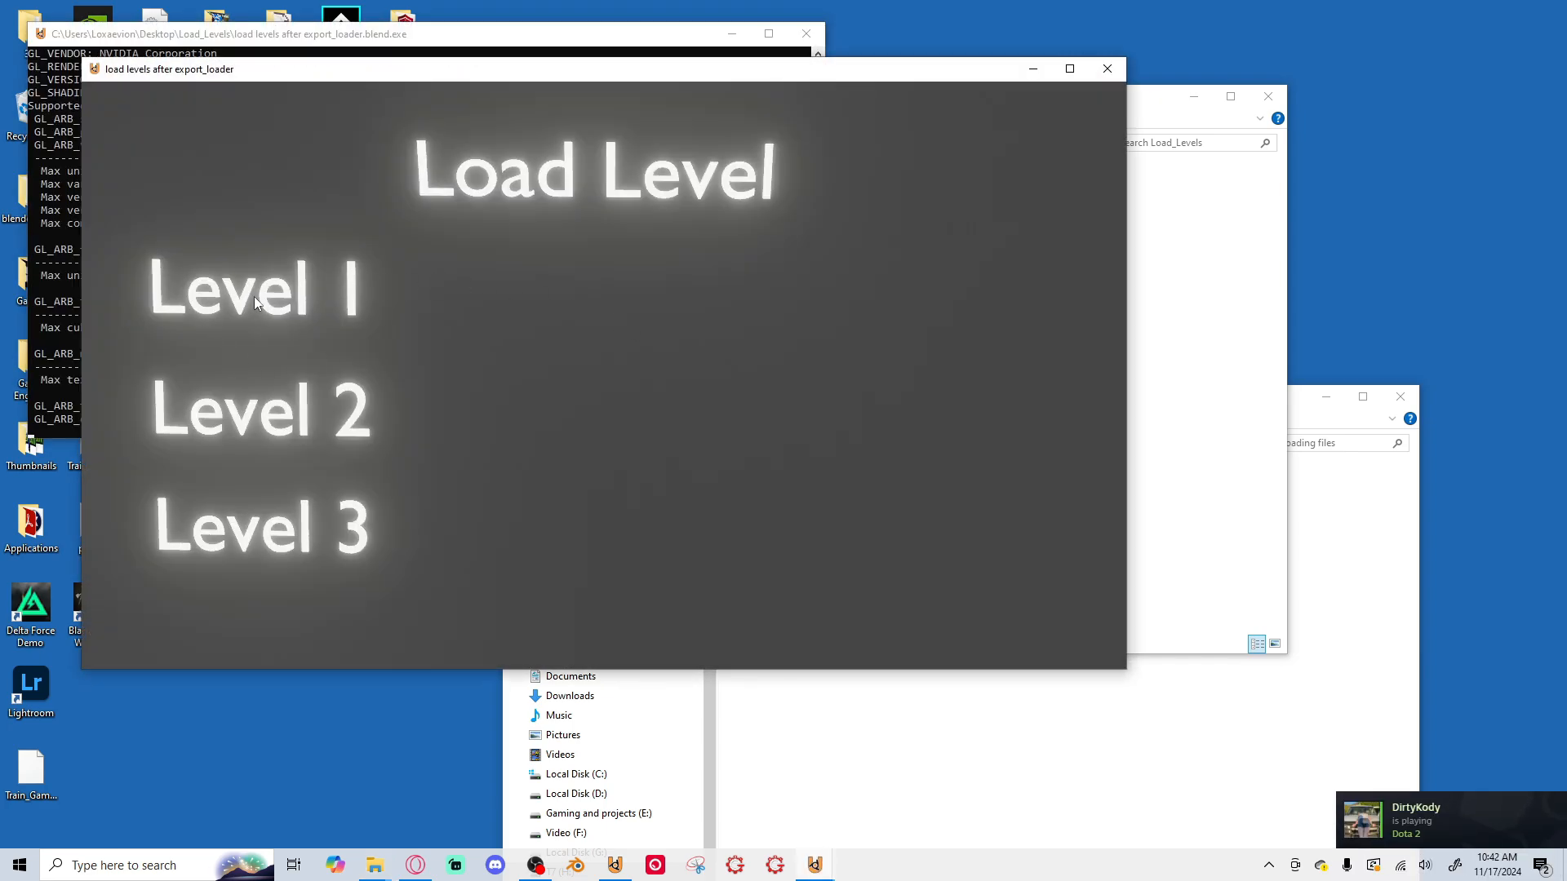
left_click(257, 293)
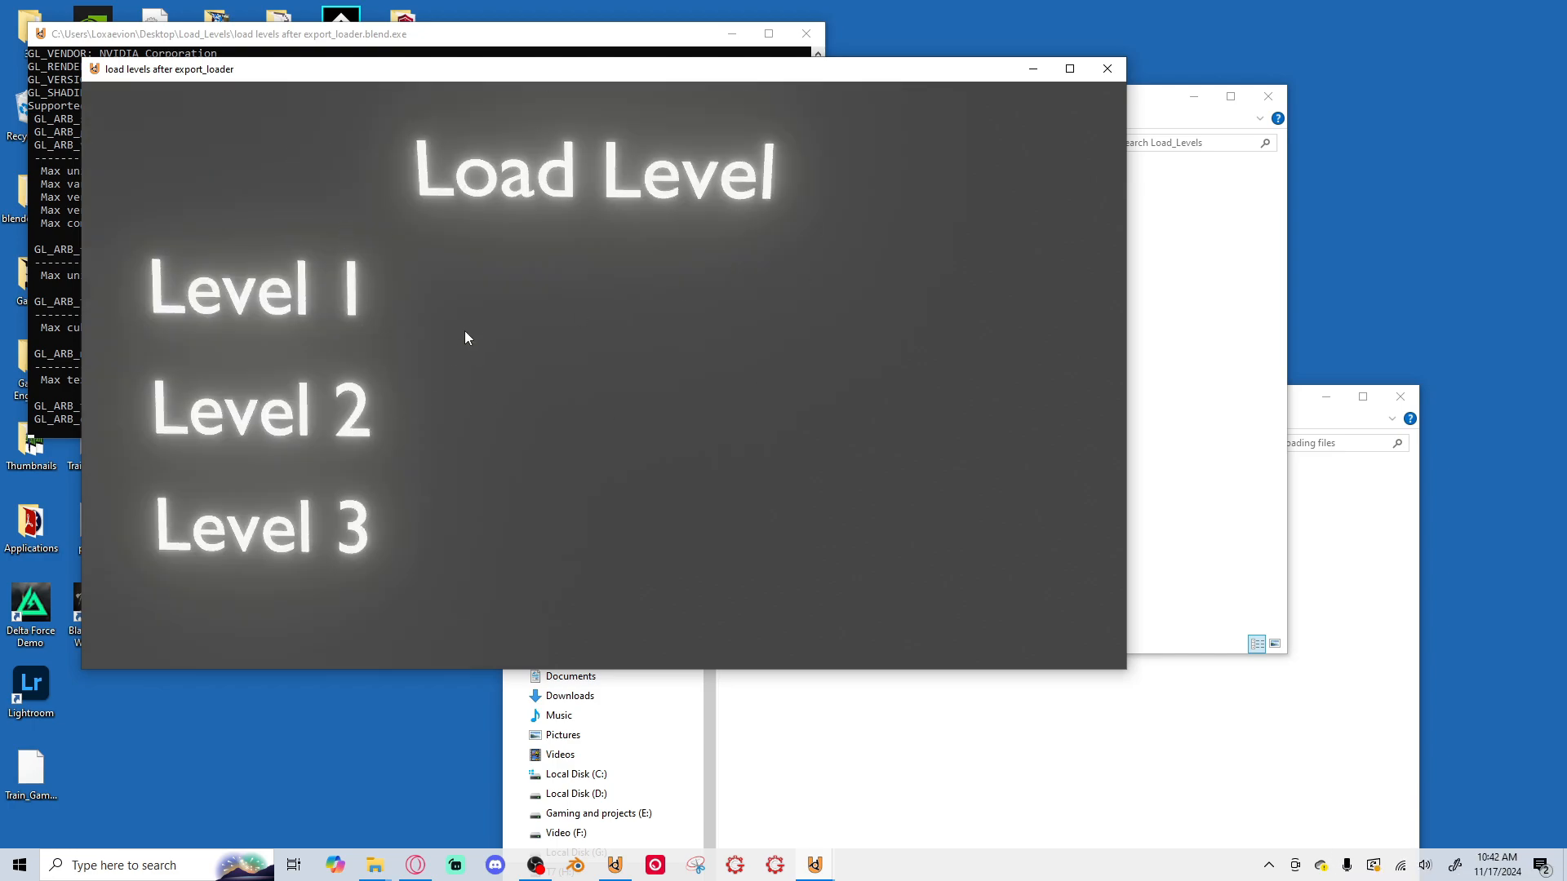
left_click(260, 411)
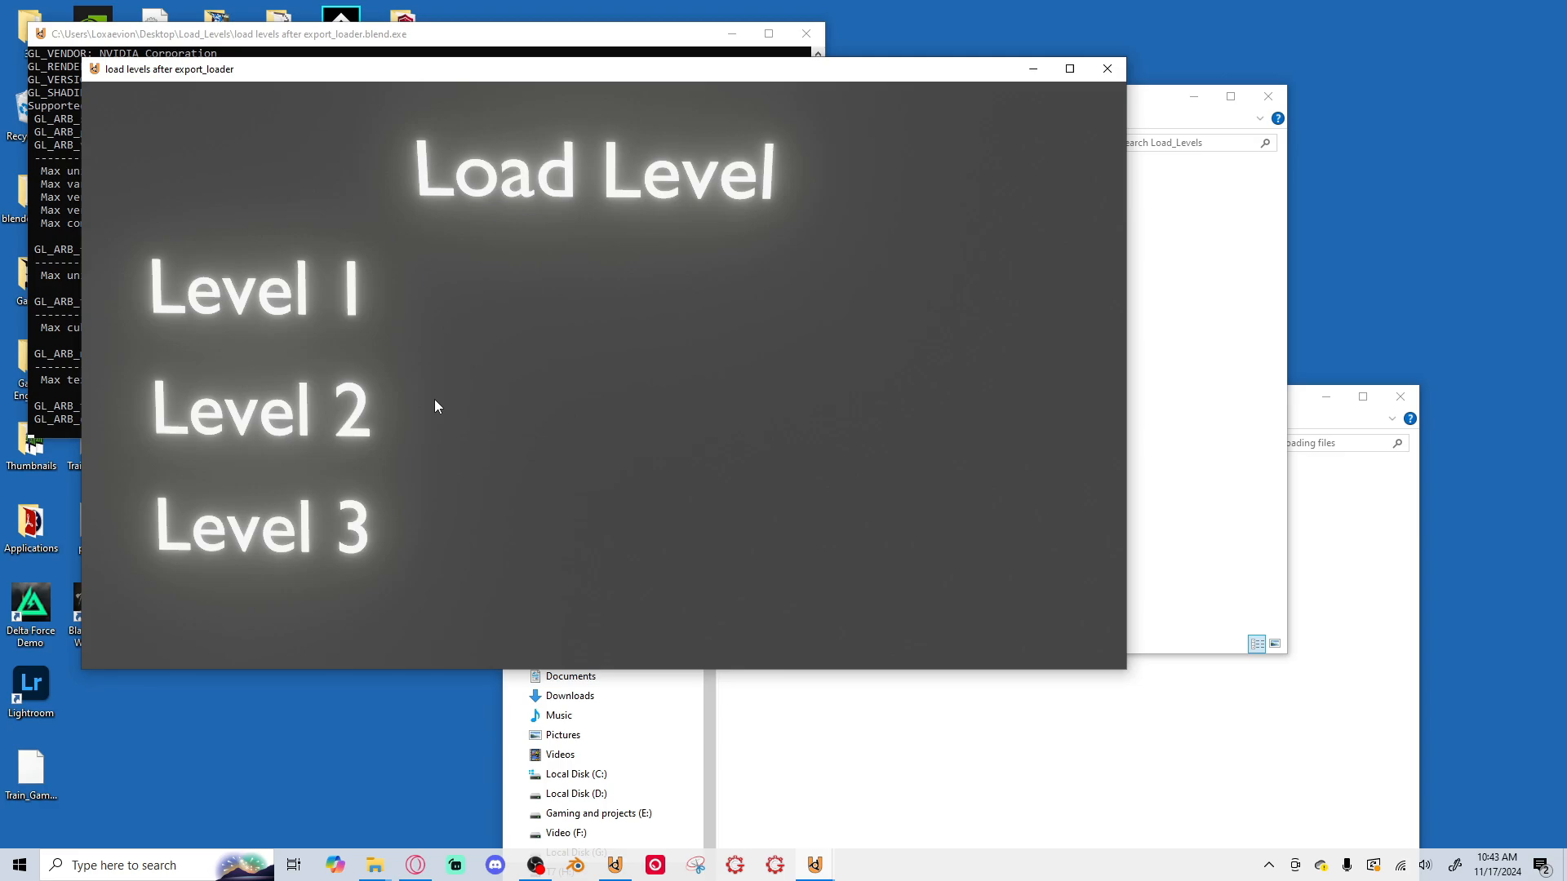
left_click(260, 528)
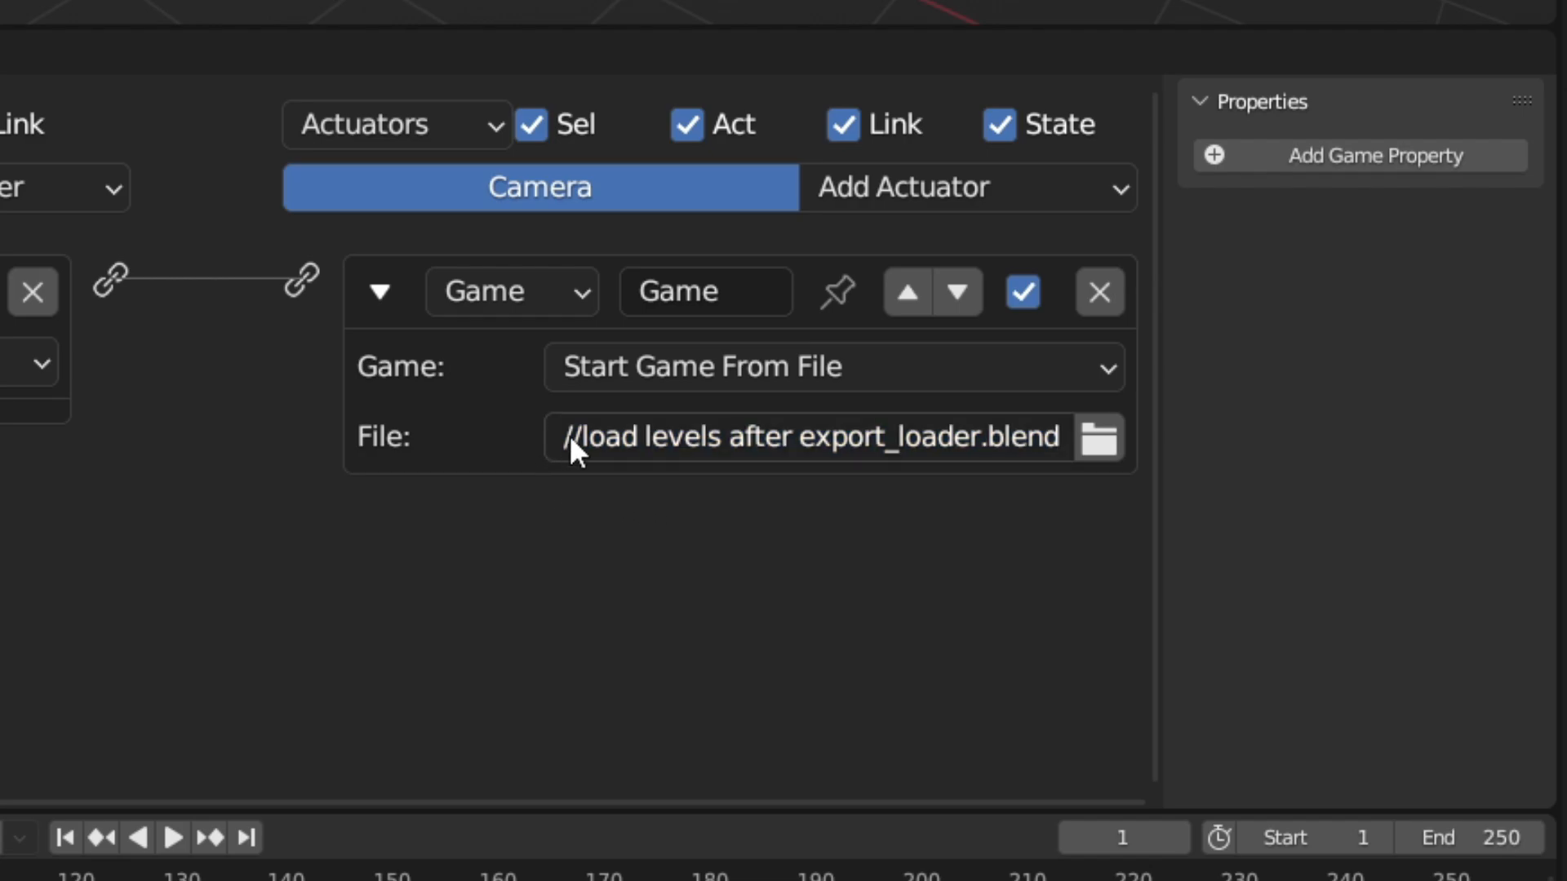
left_click(588, 437)
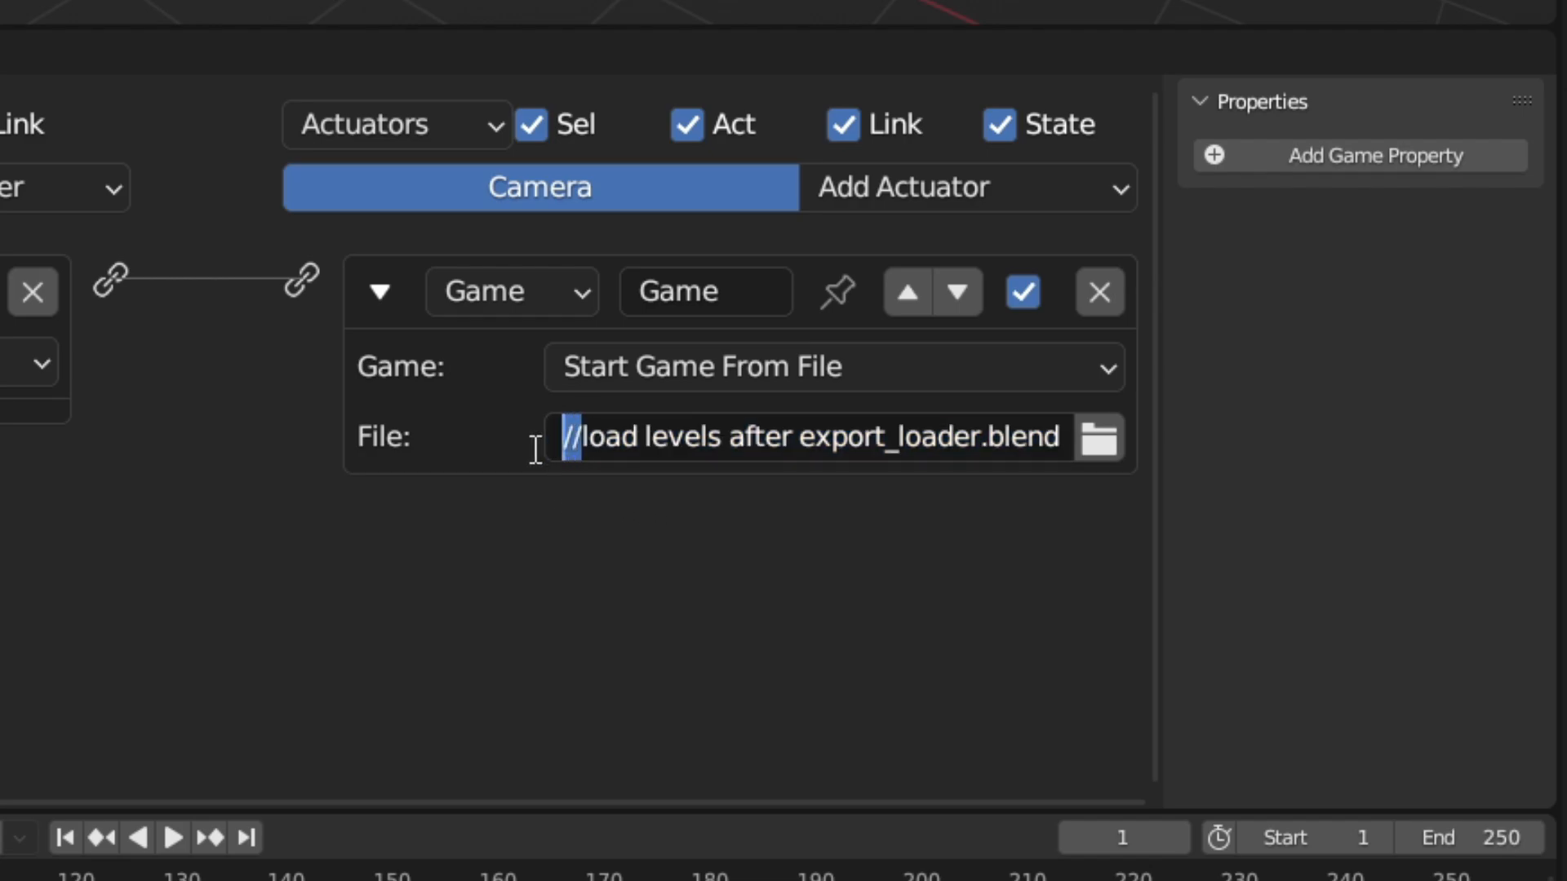
left_click(640, 504)
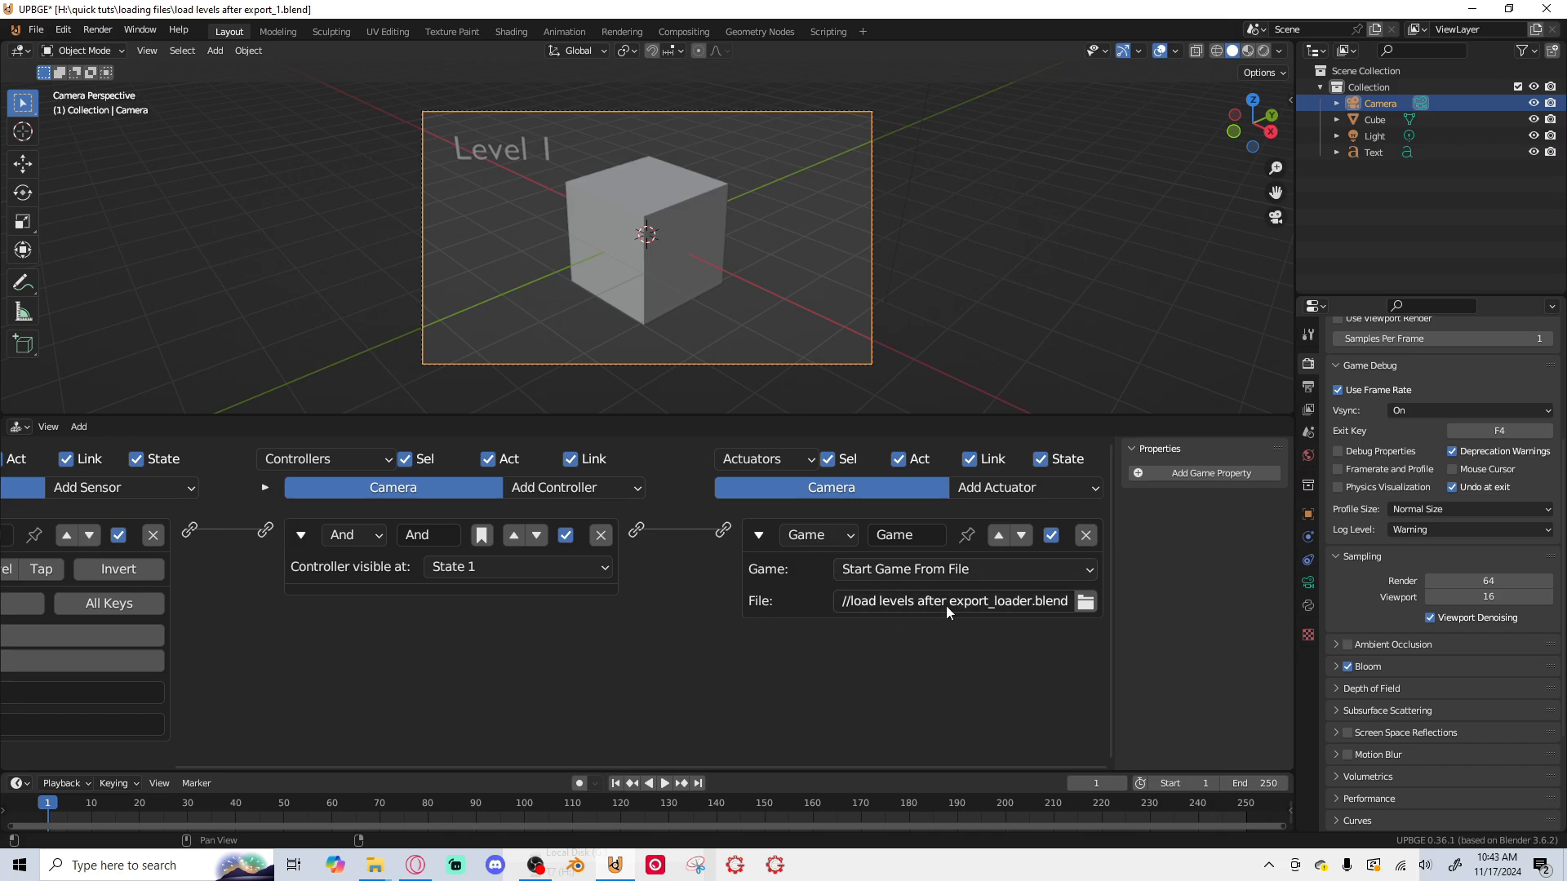
mouse_move(922, 665)
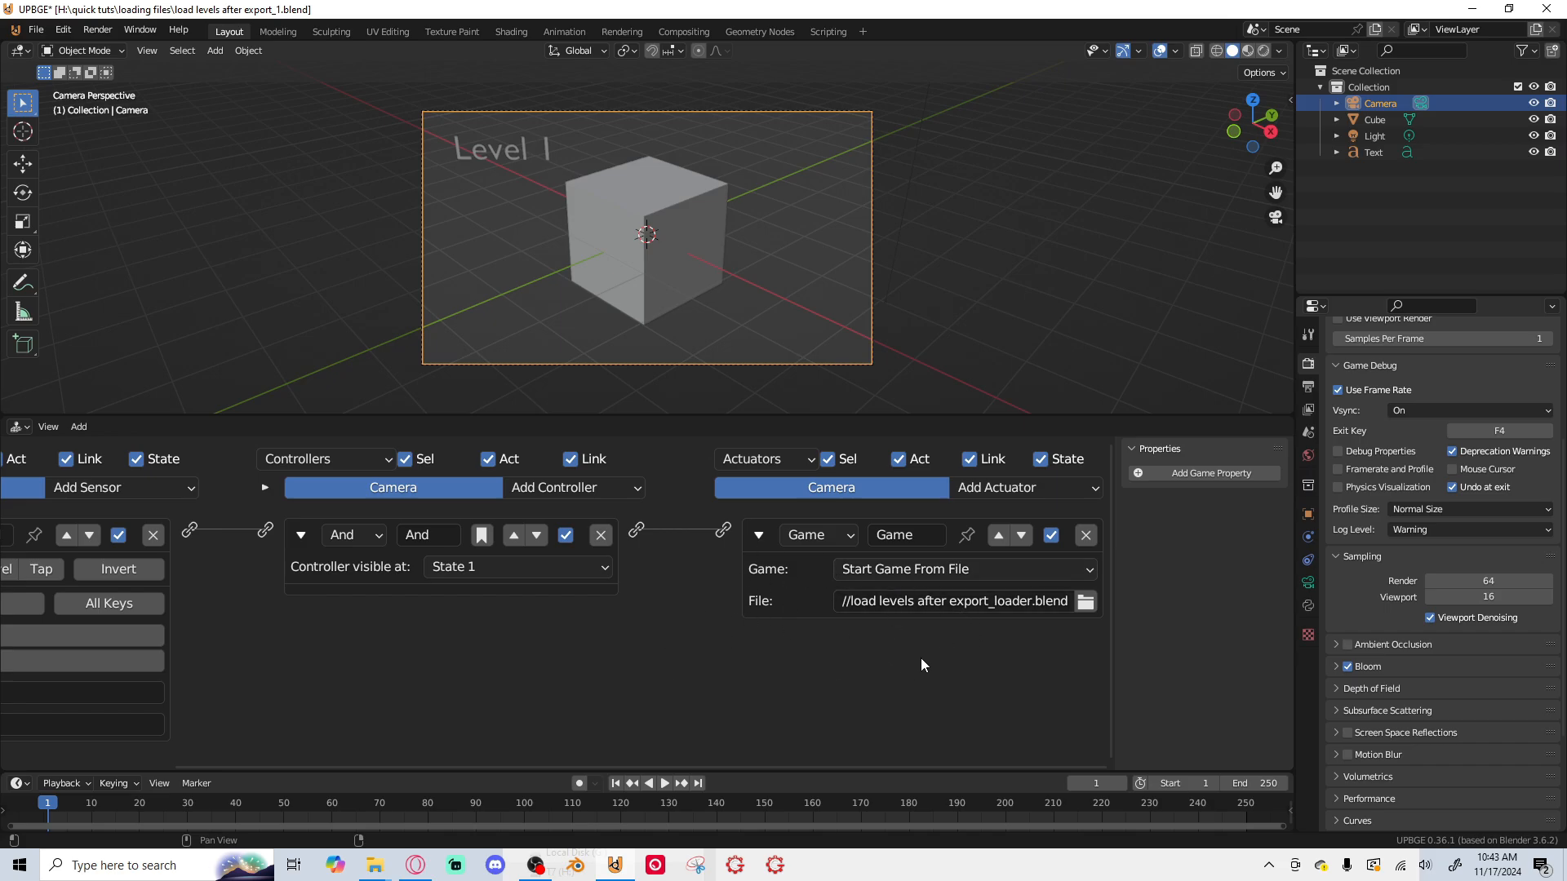
mouse_move(902, 633)
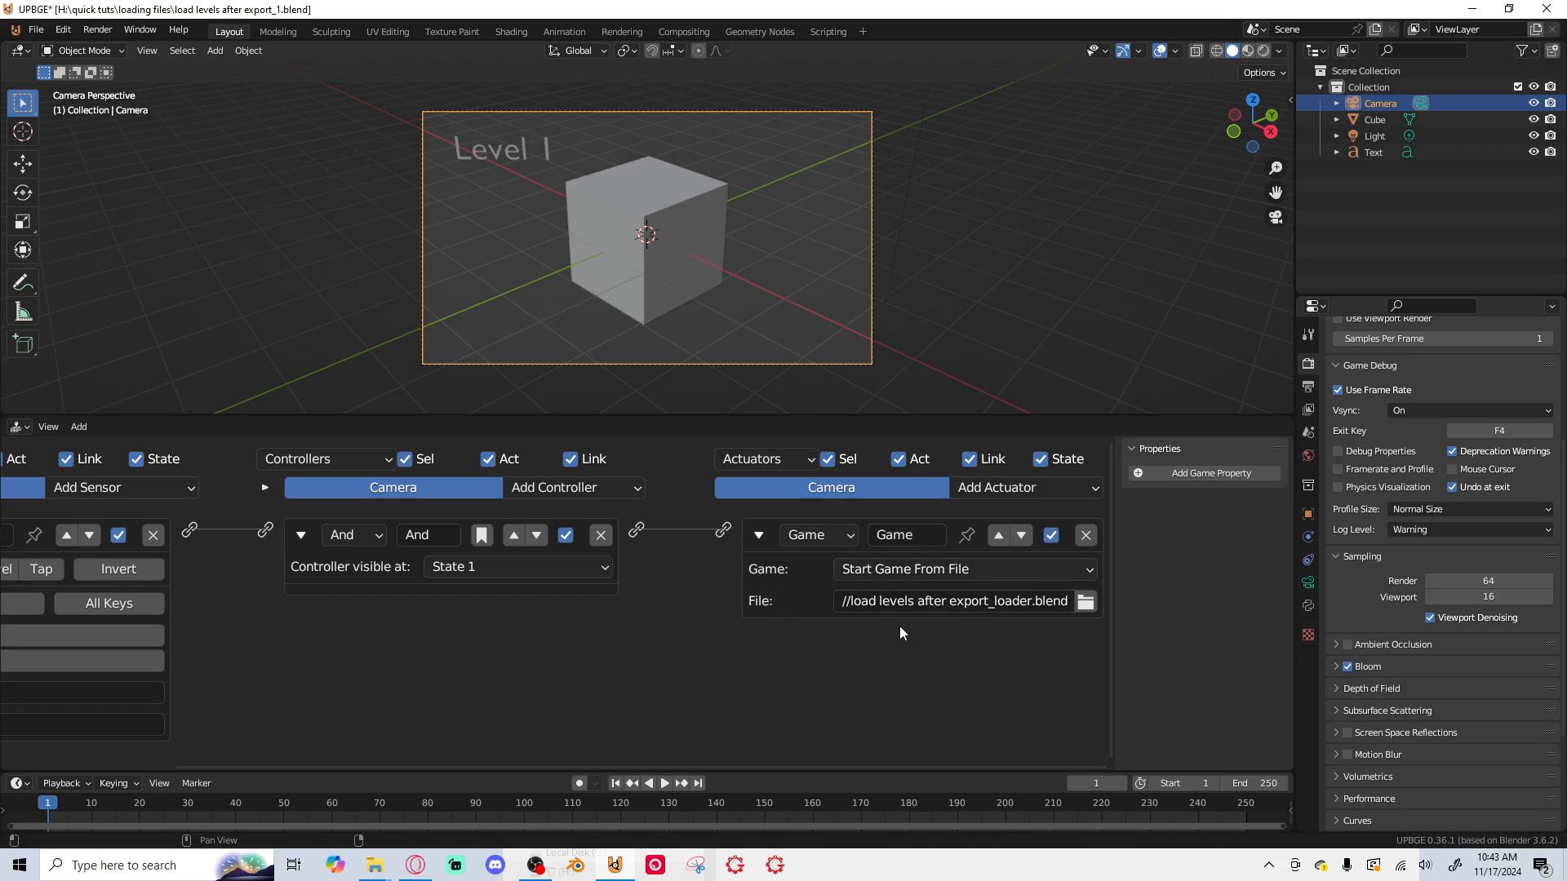
mouse_move(902, 510)
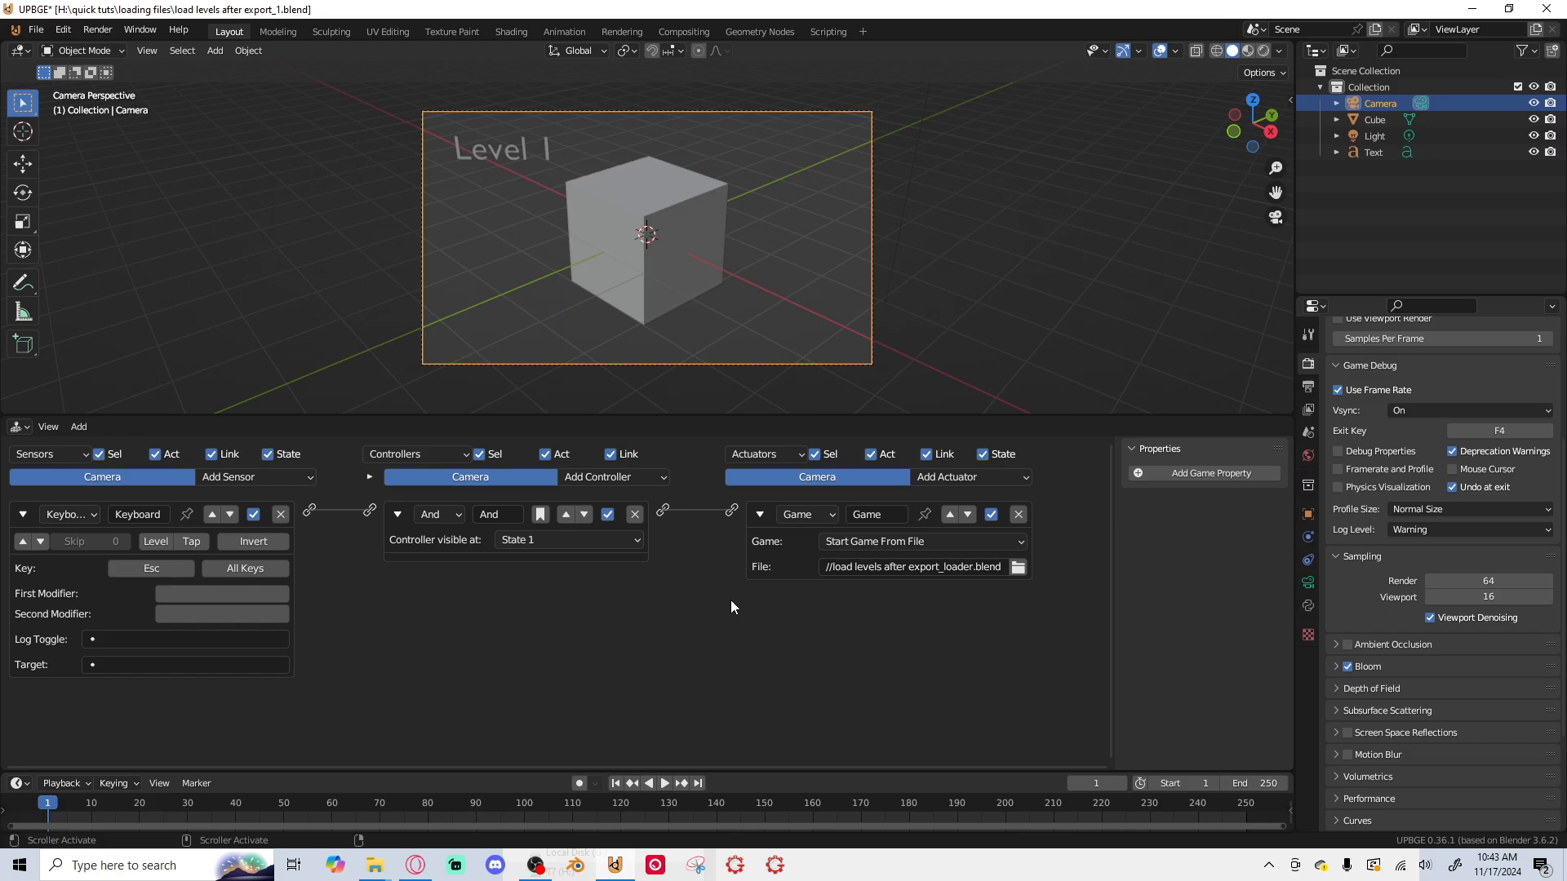
mouse_move(730, 610)
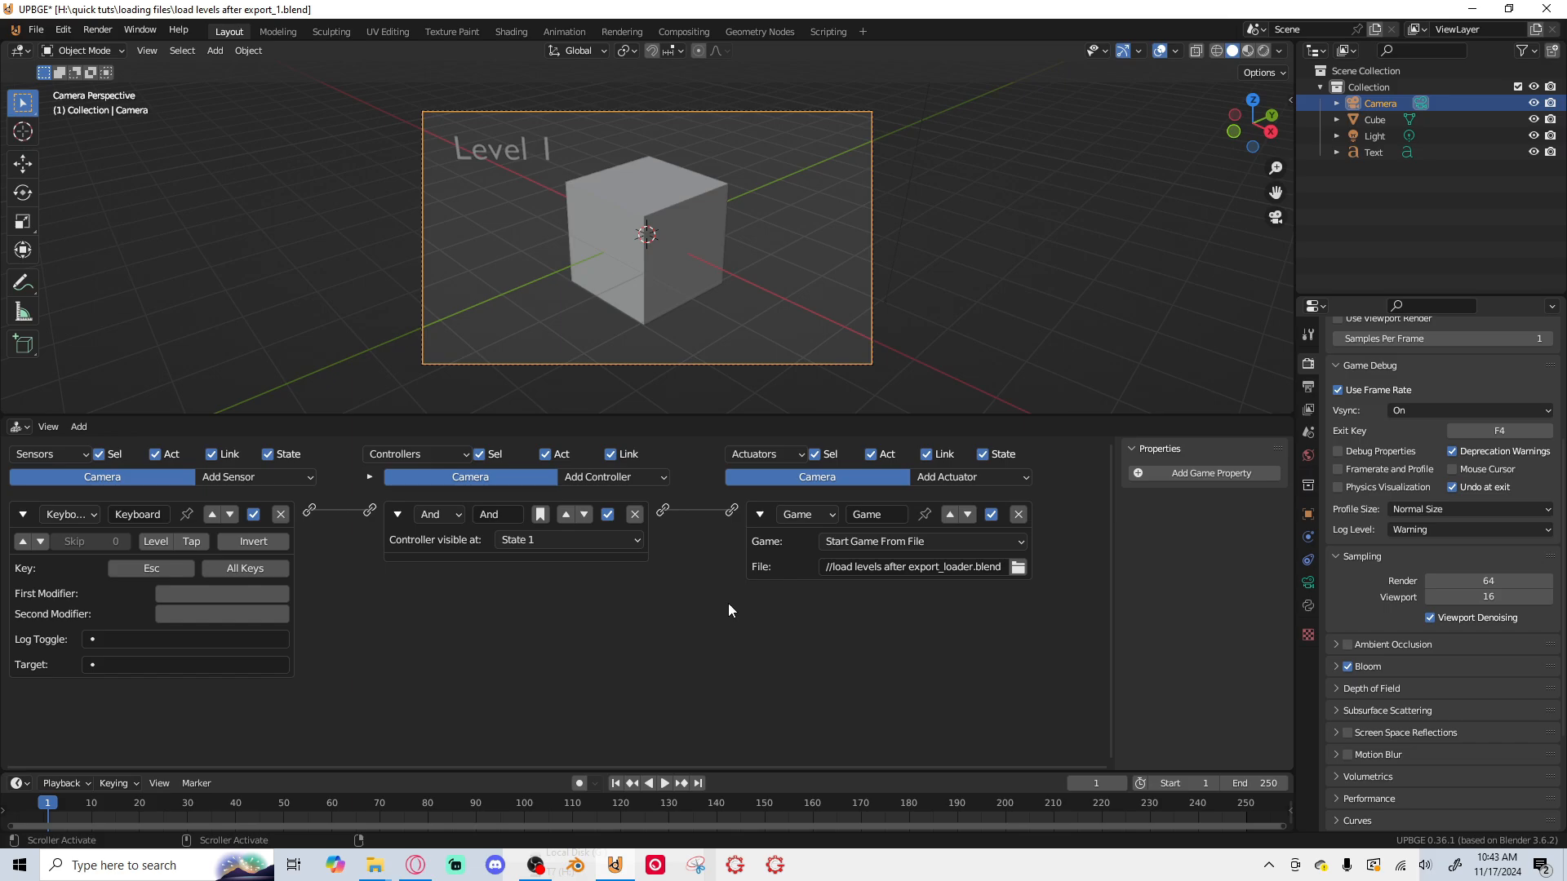
mouse_move(716, 616)
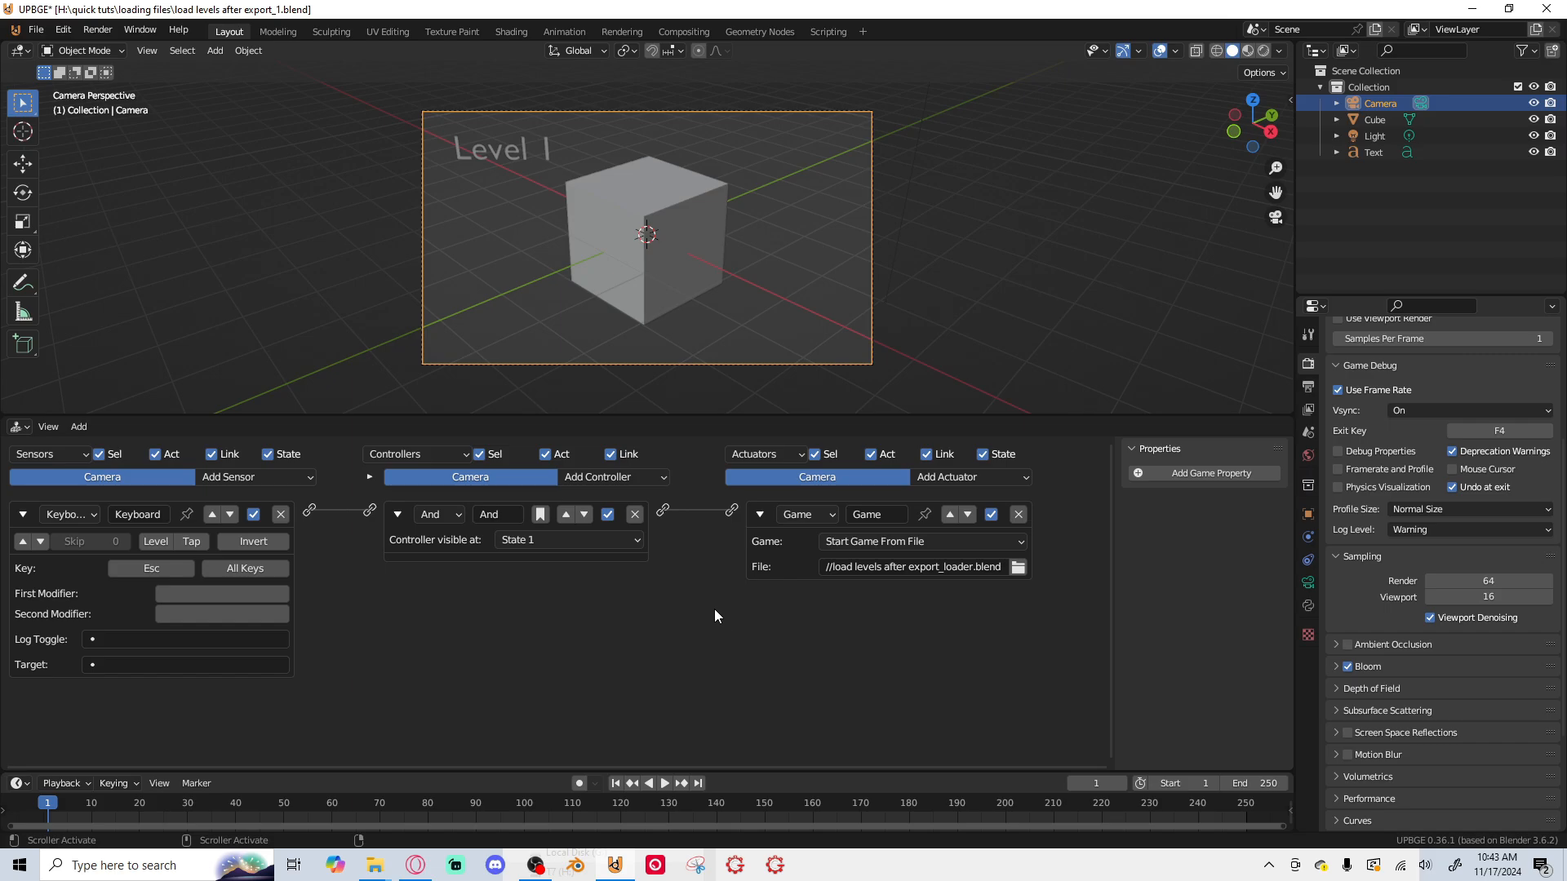